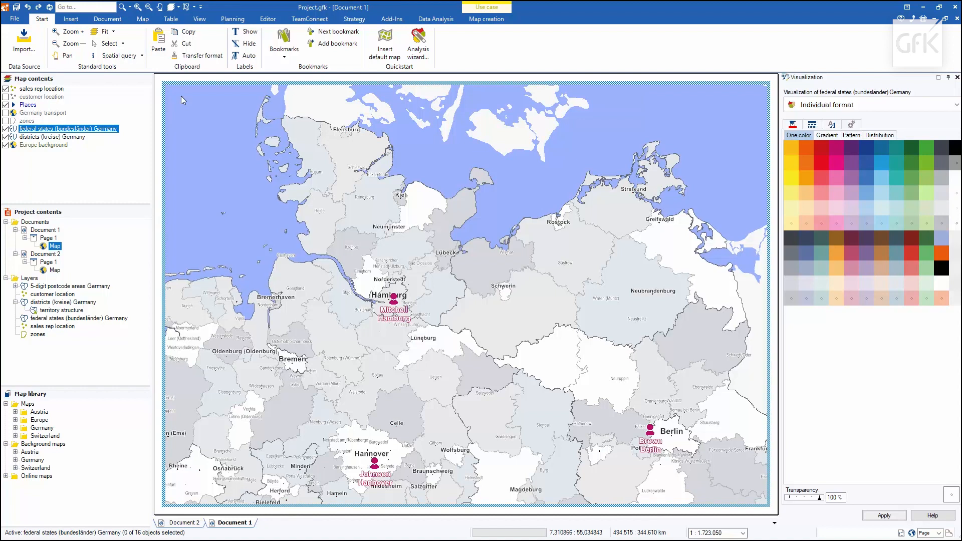
{"action": "mouse_move", "coordinate": [136, 150]}
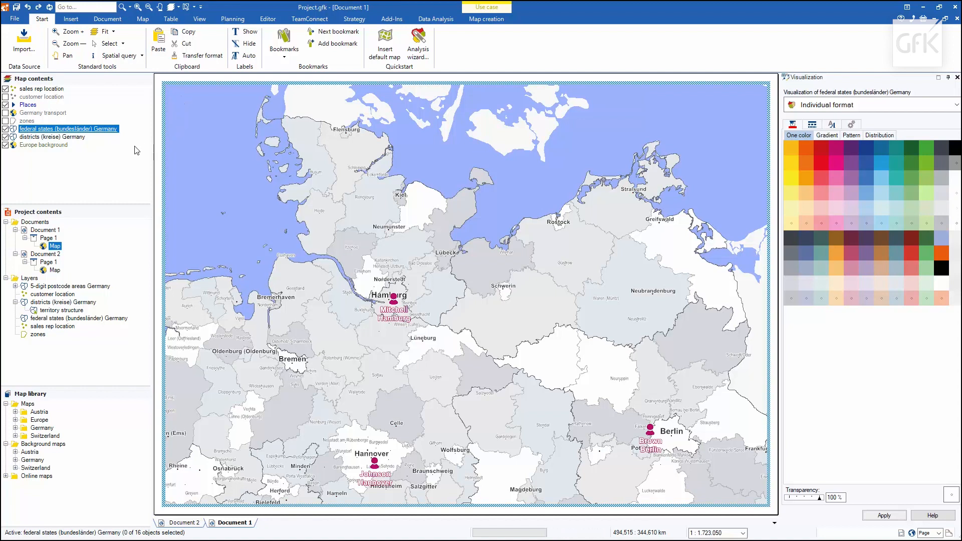
{"action": "mouse_move", "coordinate": [87, 143]}
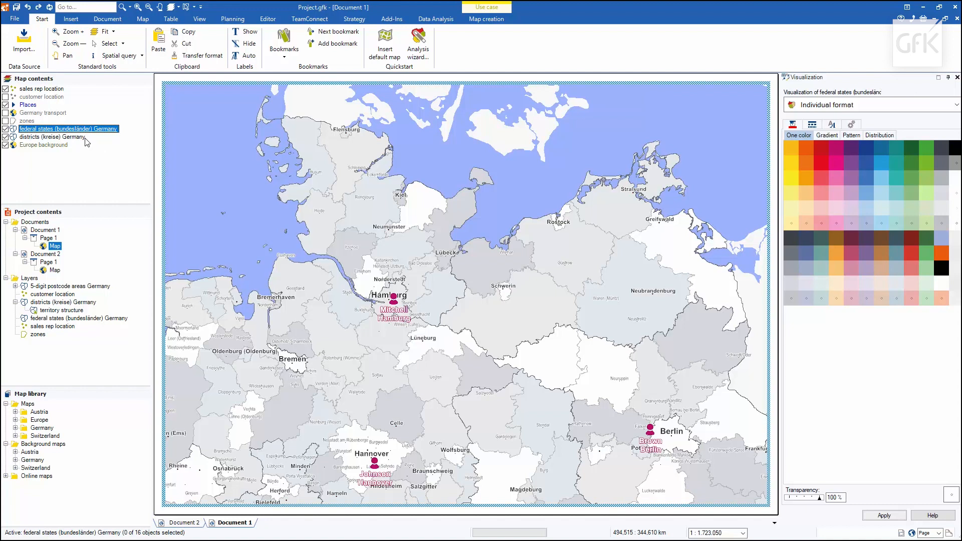
Activate the districts layer and select the northern districts around Hamburg and Schleswig-Holstein.
{"action": "left_click", "coordinate": [52, 138]}
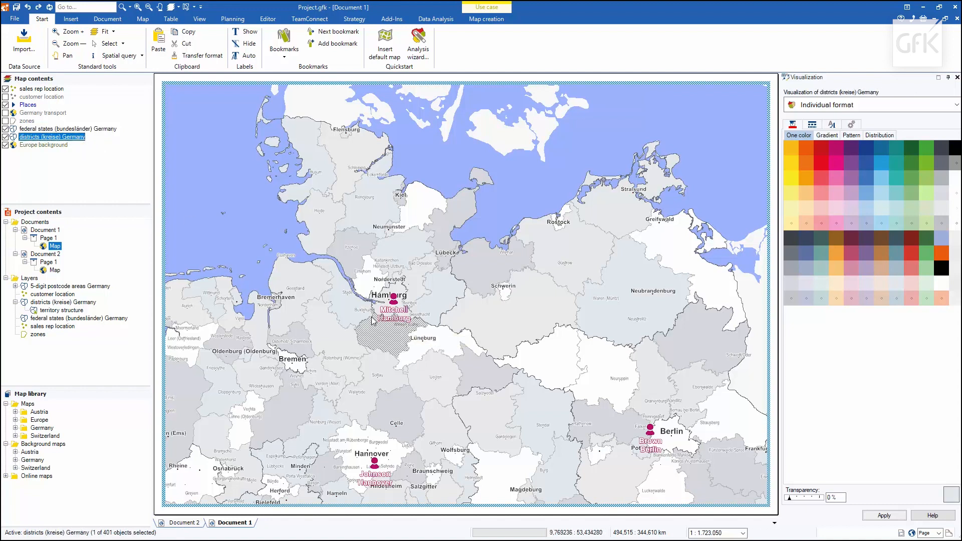
{"action": "left_click", "coordinate": [420, 283]}
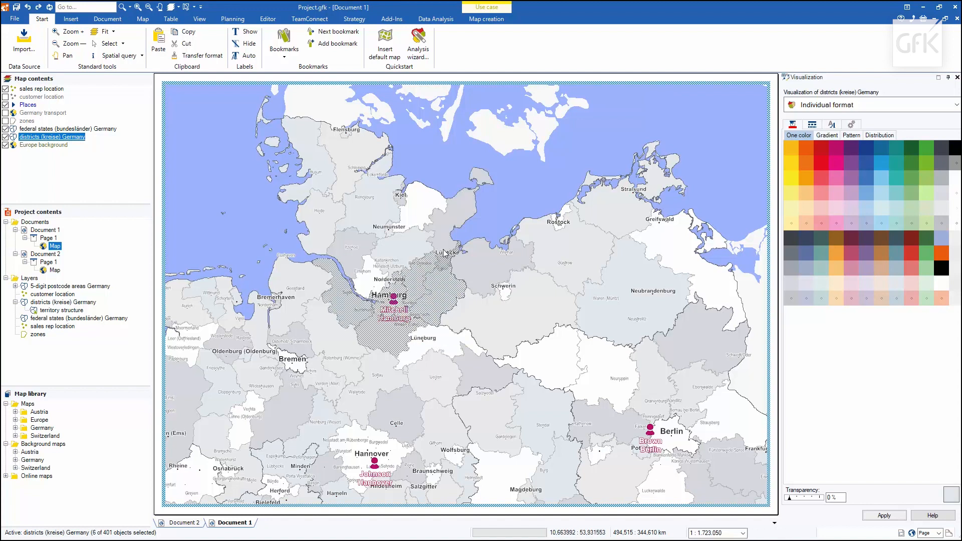
{"action": "left_click", "coordinate": [384, 226]}
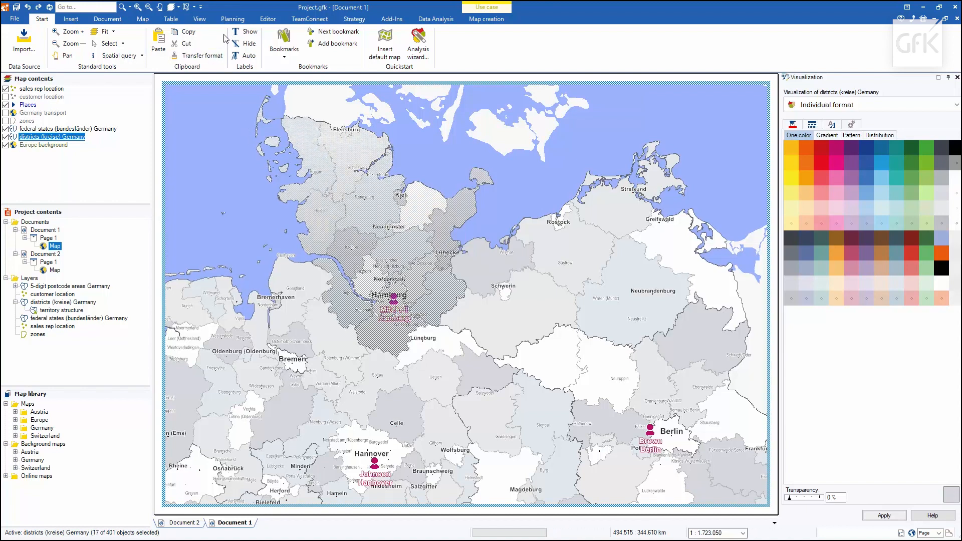
Create territory Mitchell from the selection and make the territory structure layer active.
{"action": "left_click", "coordinate": [231, 19]}
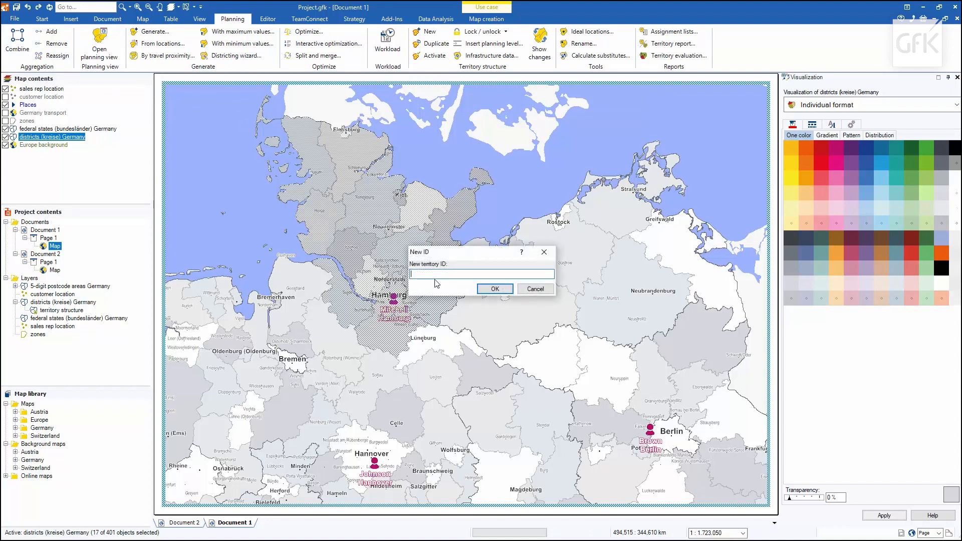
{"action": "type", "text": "Mitchell"}
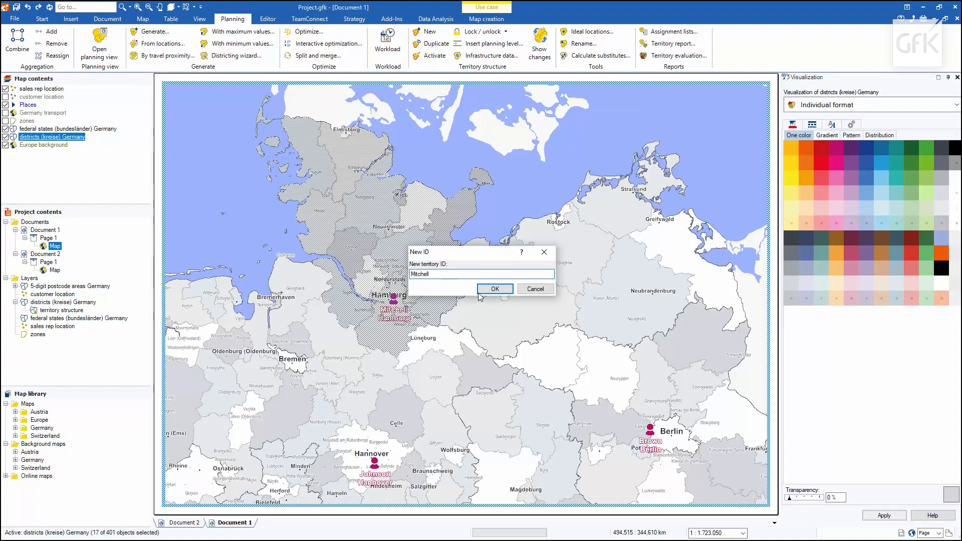
{"action": "left_click", "coordinate": [494, 288]}
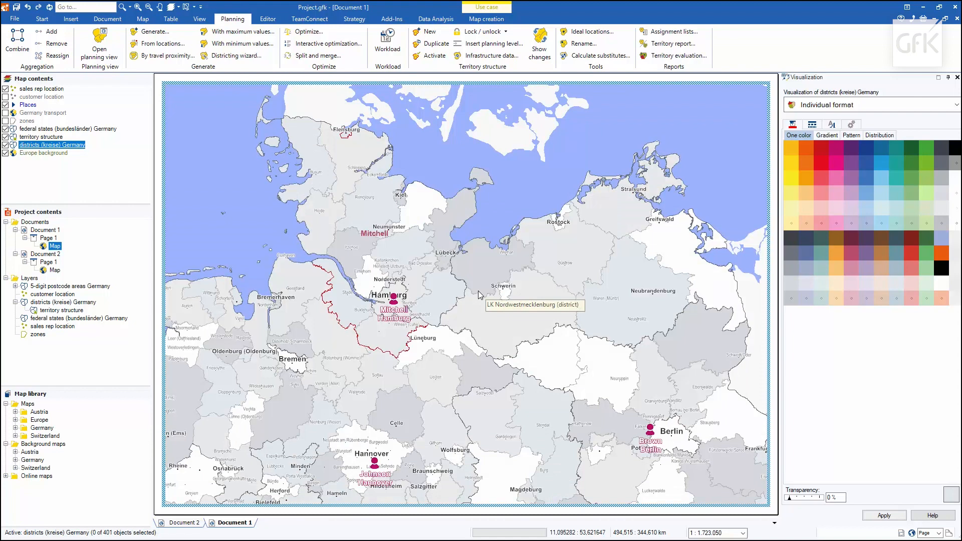
{"action": "left_click", "coordinate": [42, 137]}
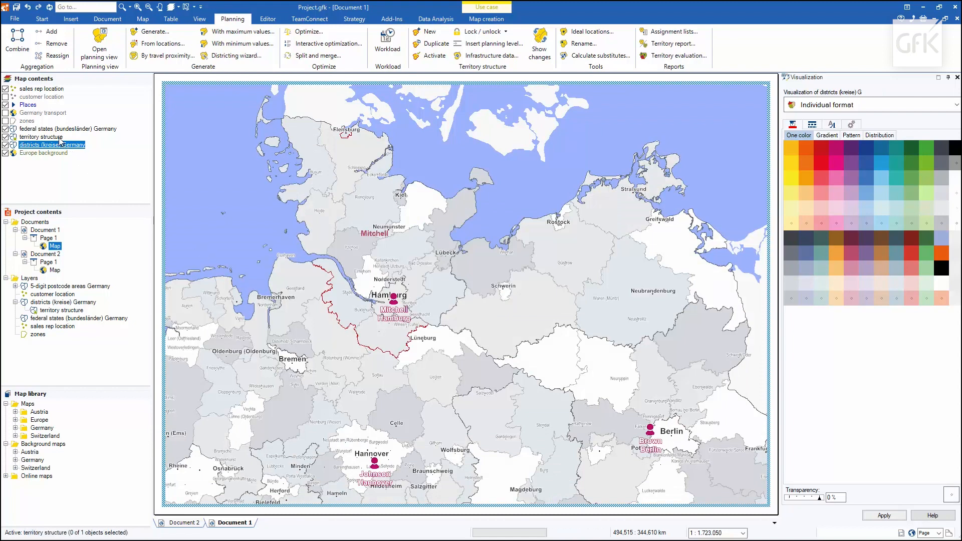
{"action": "left_click", "coordinate": [42, 138]}
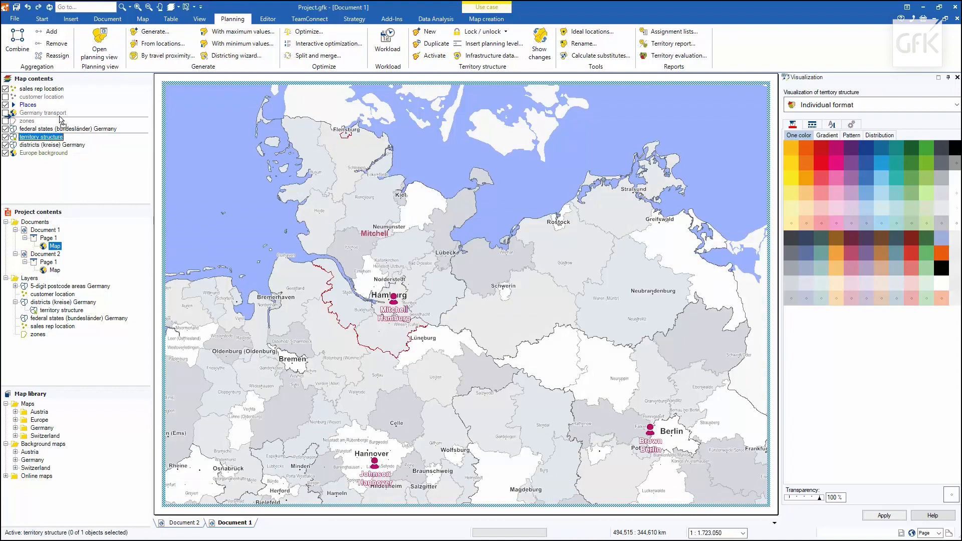
Move the territory layer above the base layers and start a polygon selection on the districts layer.
{"action": "left_click", "coordinate": [40, 113]}
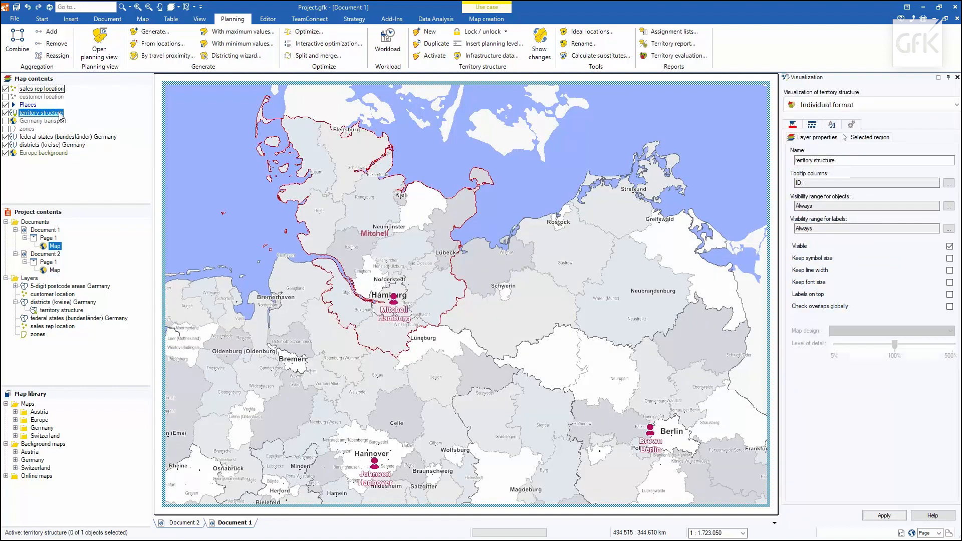
{"action": "mouse_move", "coordinate": [80, 151]}
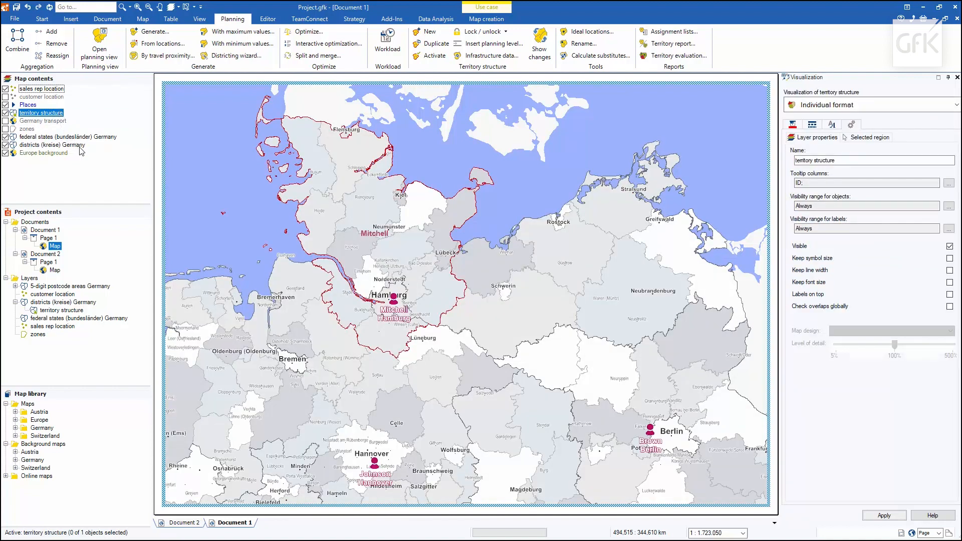
{"action": "left_click", "coordinate": [53, 144]}
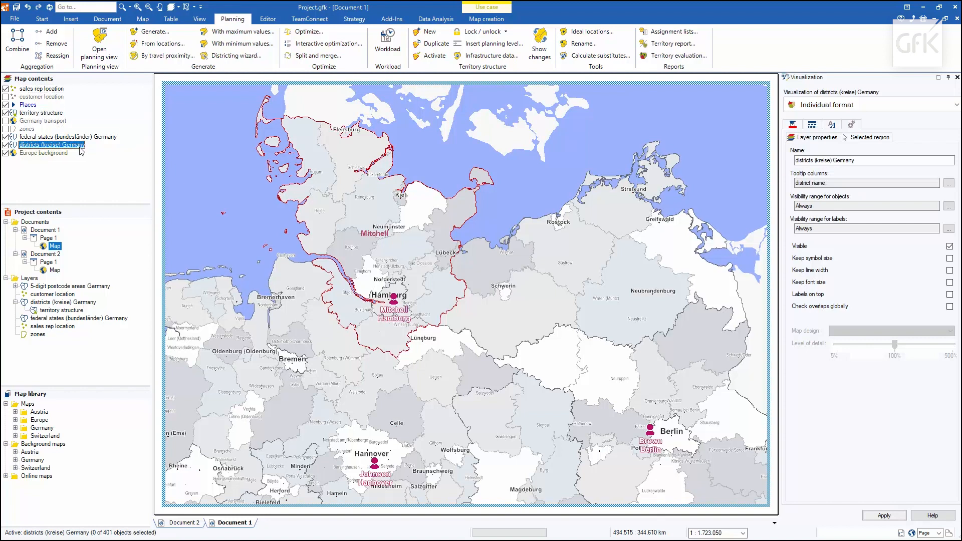
{"action": "left_click", "coordinate": [192, 7]}
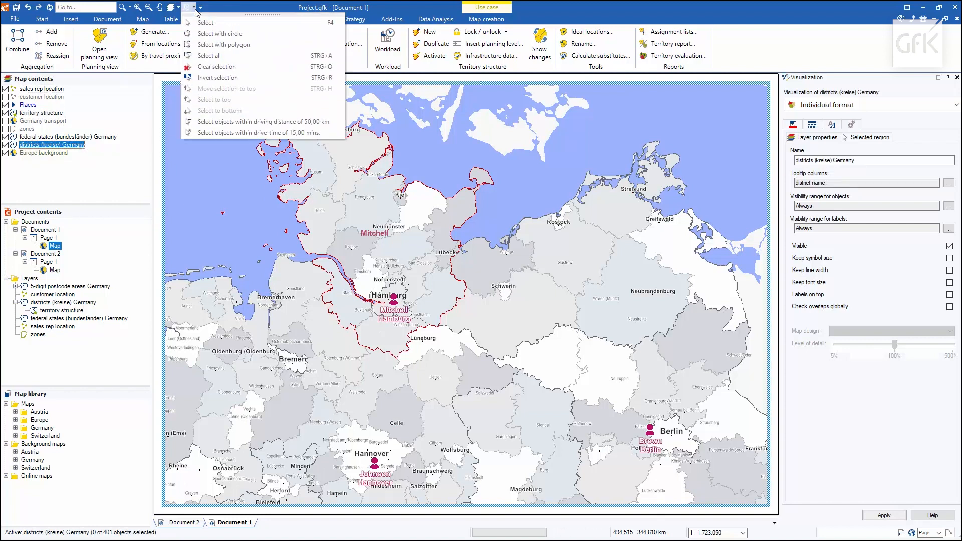
{"action": "mouse_move", "coordinate": [224, 44]}
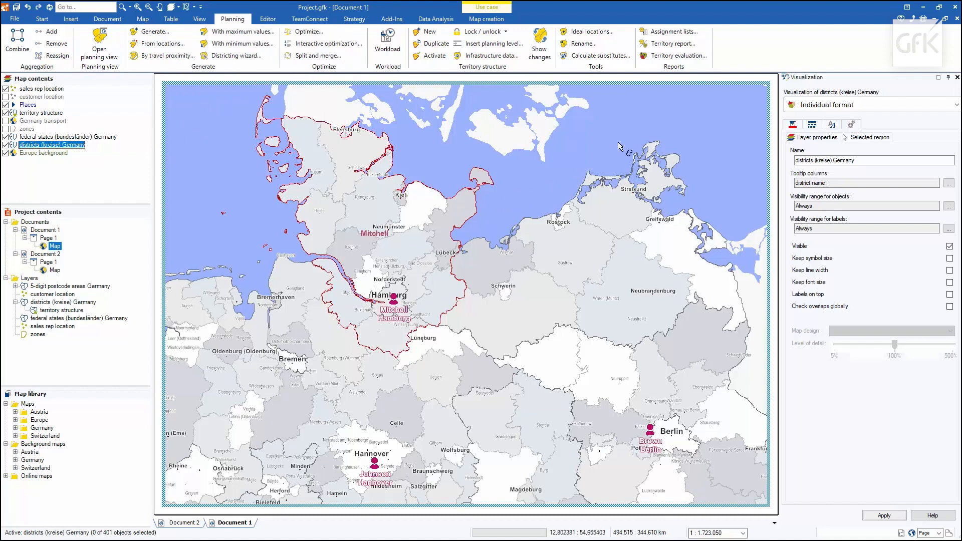
{"action": "mouse_move", "coordinate": [460, 301]}
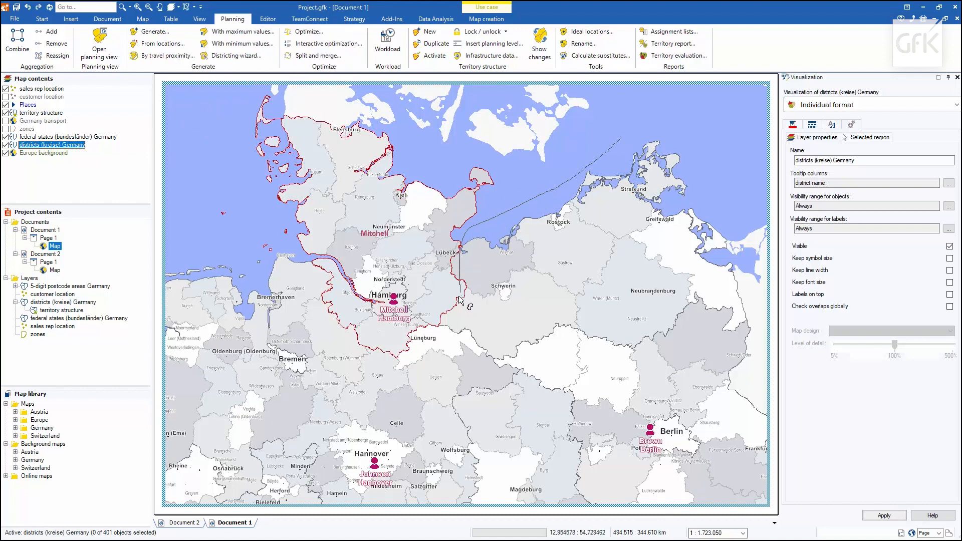
{"action": "mouse_move", "coordinate": [441, 406]}
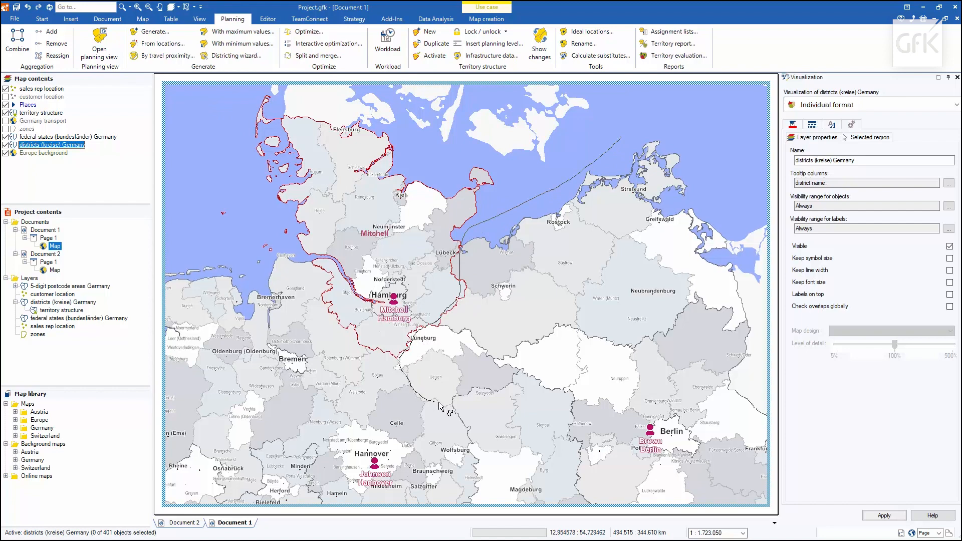
{"action": "mouse_move", "coordinate": [622, 451]}
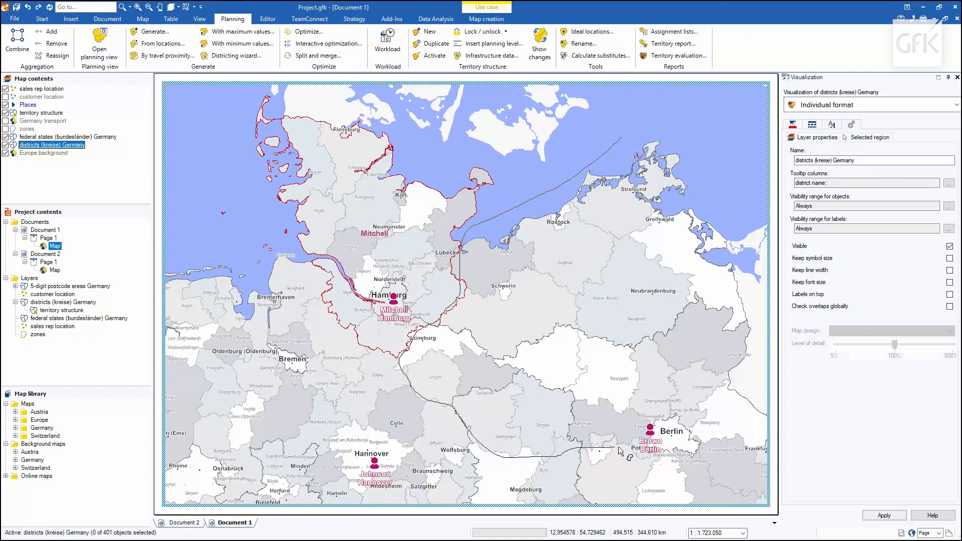
{"action": "mouse_move", "coordinate": [742, 329]}
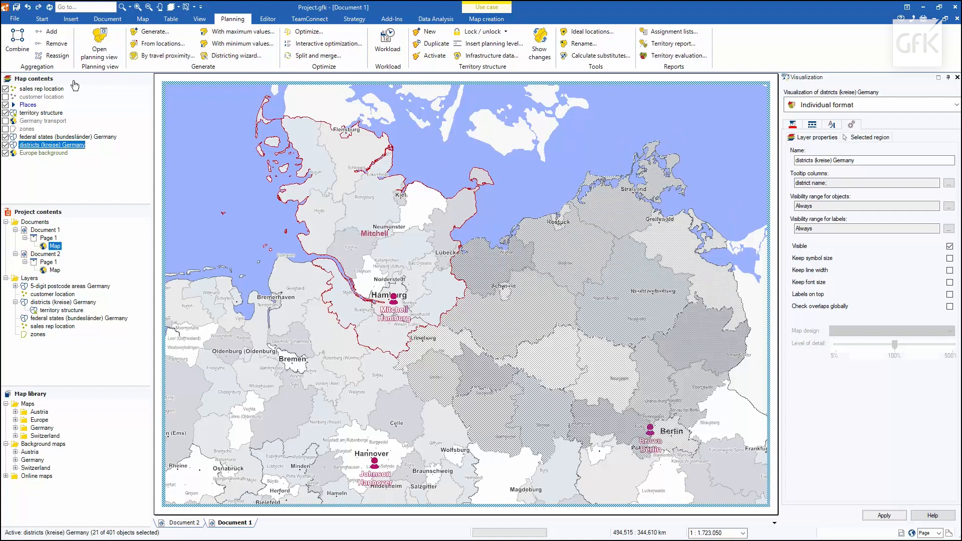
Create a second territory named Brown from the selected northeastern districts.
{"action": "left_click", "coordinate": [428, 31]}
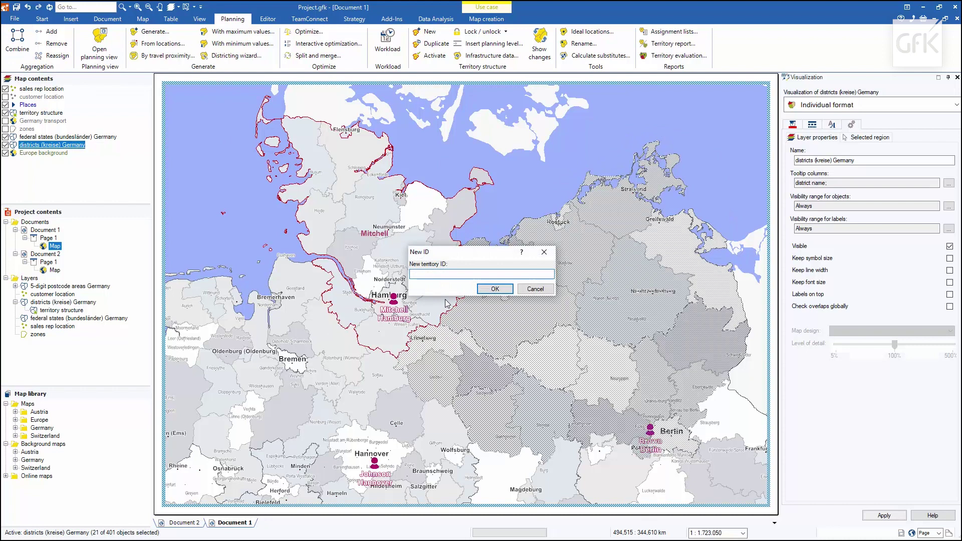
{"action": "type", "text": "Bro"}
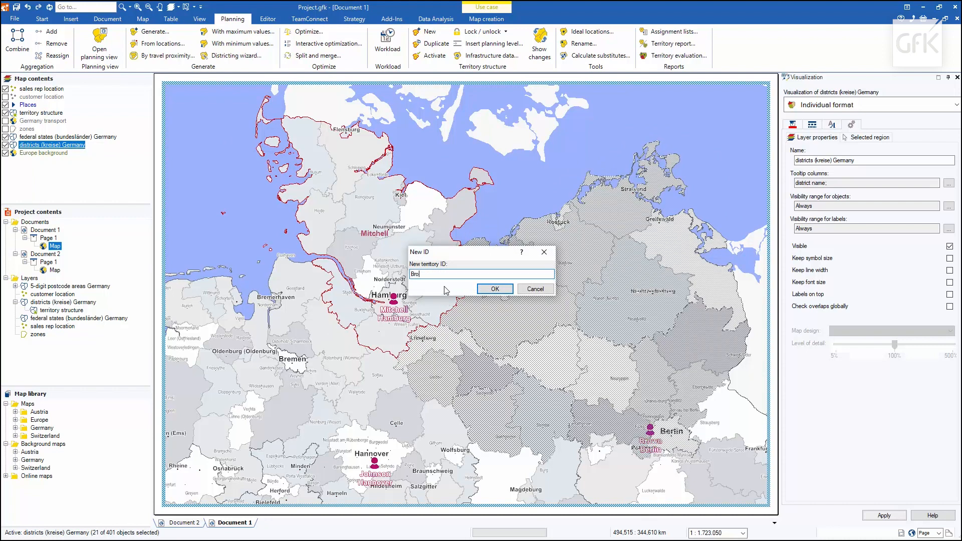
{"action": "type", "text": "wn"}
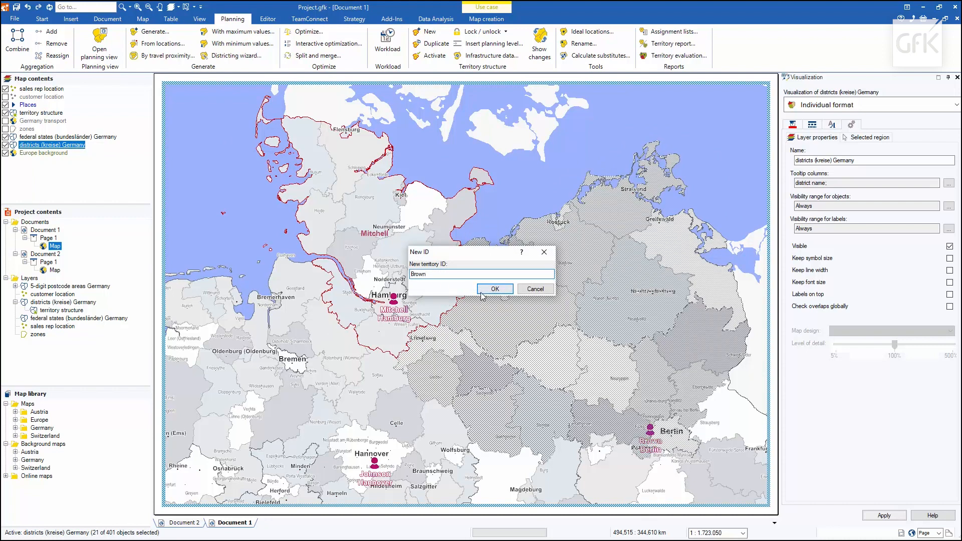
{"action": "left_click", "coordinate": [494, 288]}
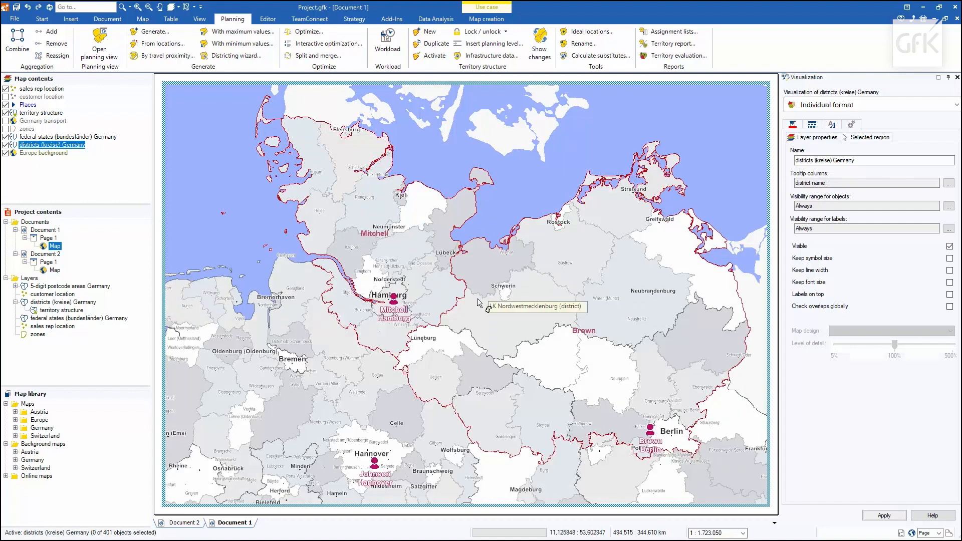
{"action": "mouse_move", "coordinate": [466, 320]}
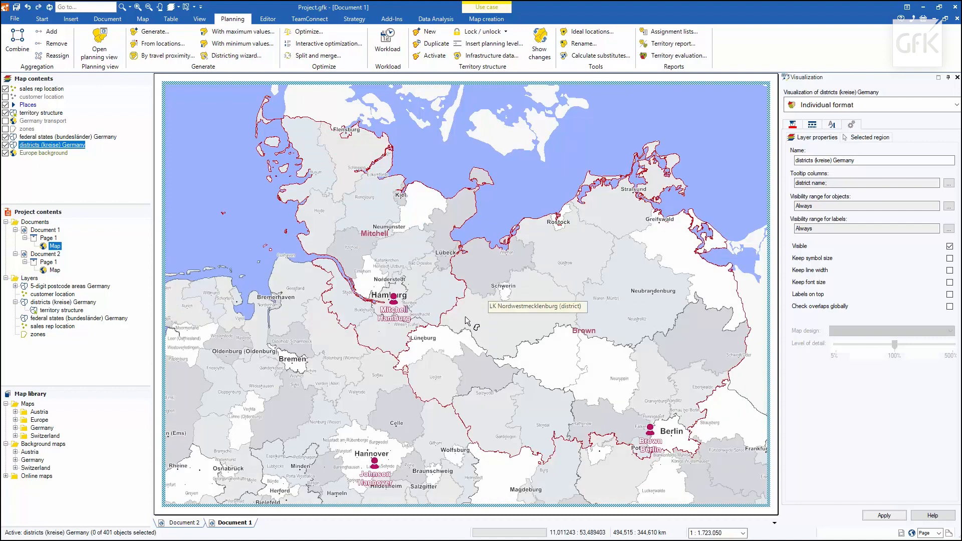
{"action": "mouse_move", "coordinate": [439, 336]}
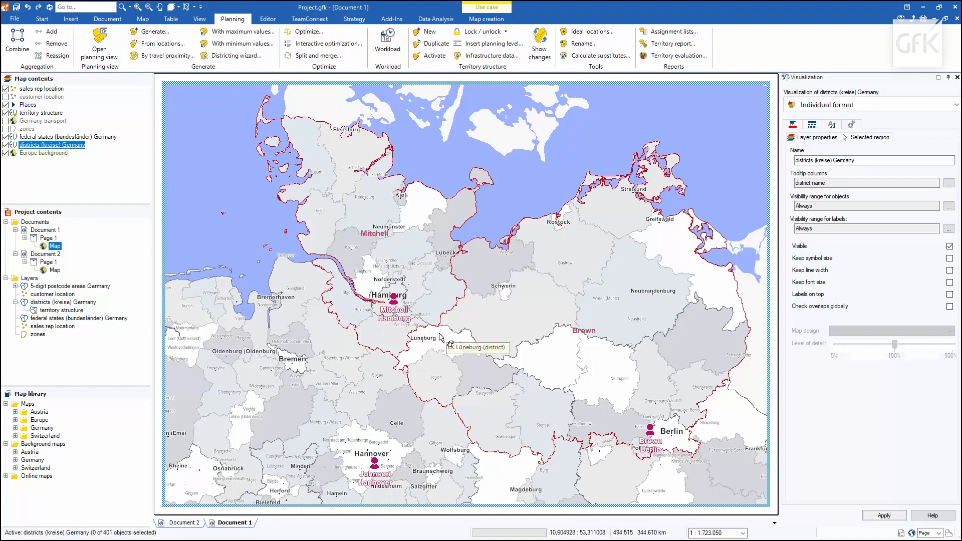
{"action": "mouse_move", "coordinate": [55, 56]}
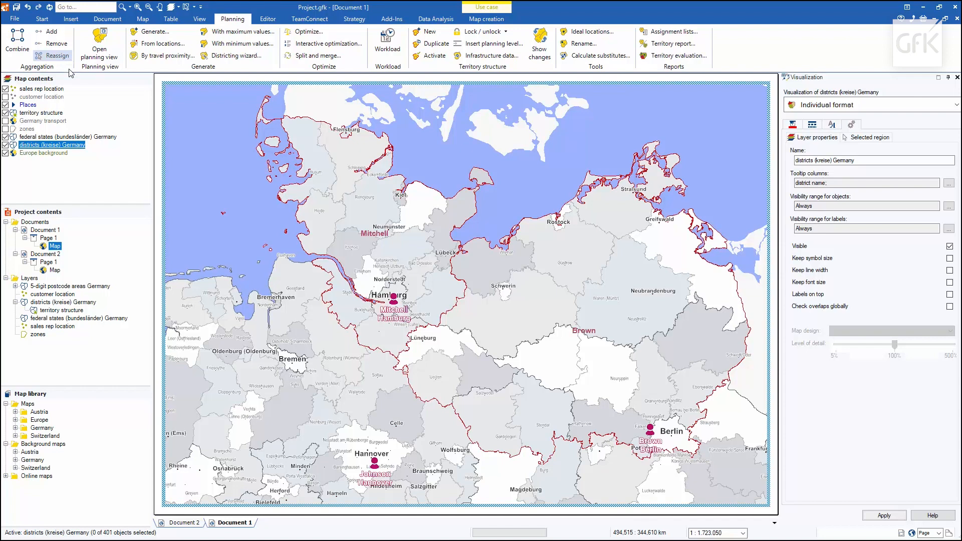
Reassign the Lüneburg district to the Mitchell territory.
{"action": "left_click", "coordinate": [441, 350]}
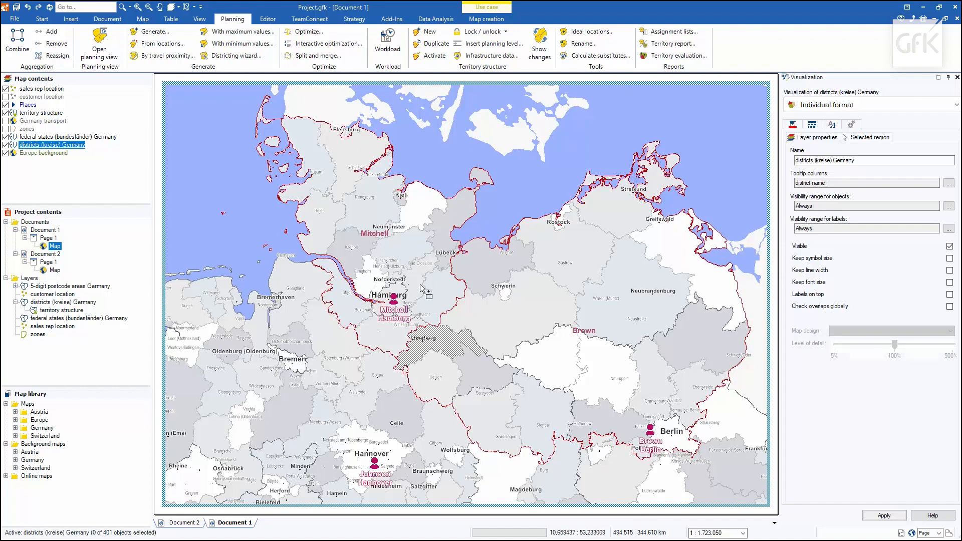
{"action": "mouse_move", "coordinate": [422, 289]}
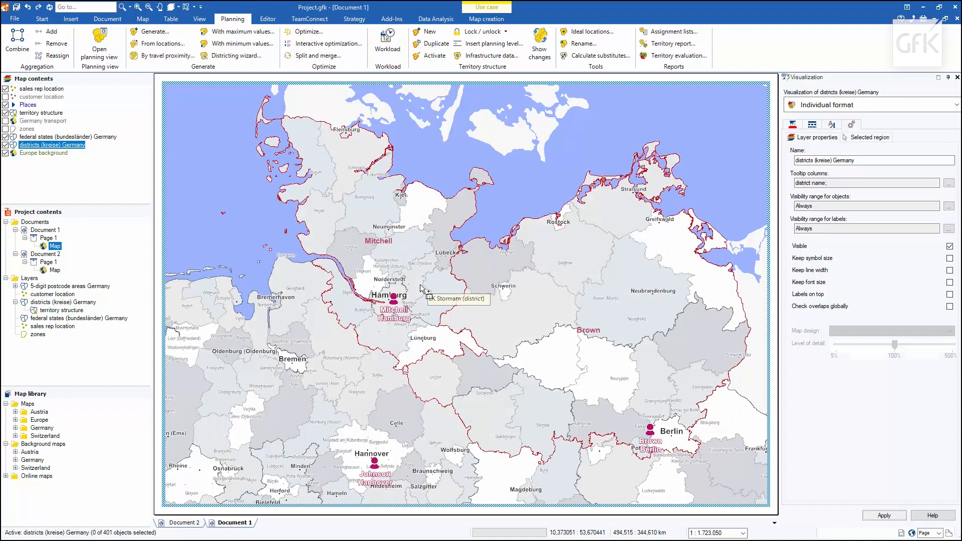
{"action": "mouse_move", "coordinate": [88, 152]}
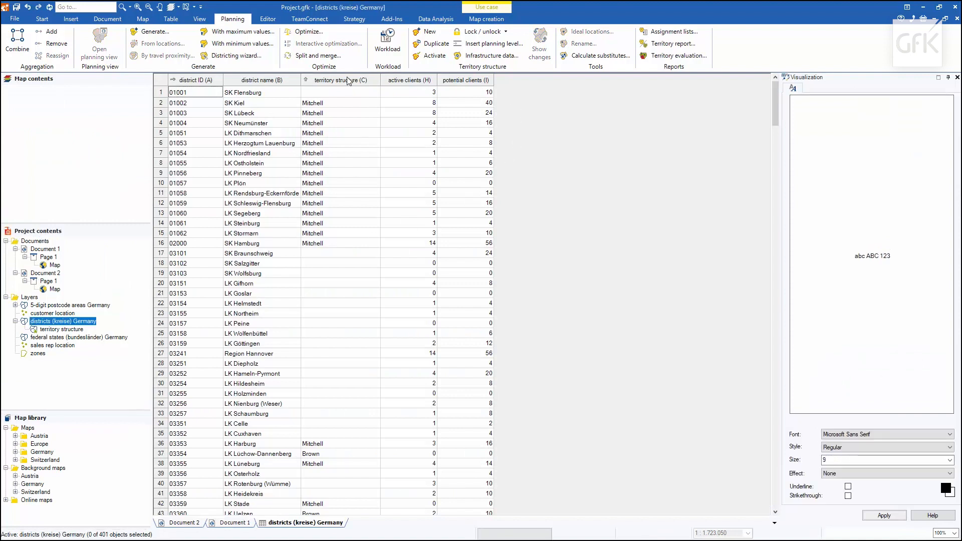
Add the selected Lower Saxony districts, Braunschweig to Cuxhaven, to territory Brown.
{"action": "left_click", "coordinate": [340, 80]}
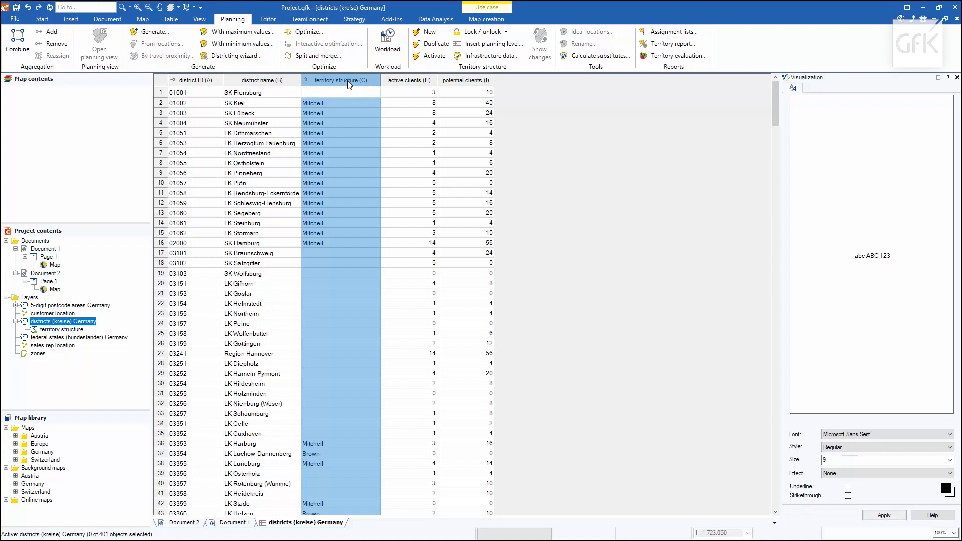
{"action": "mouse_move", "coordinate": [162, 255]}
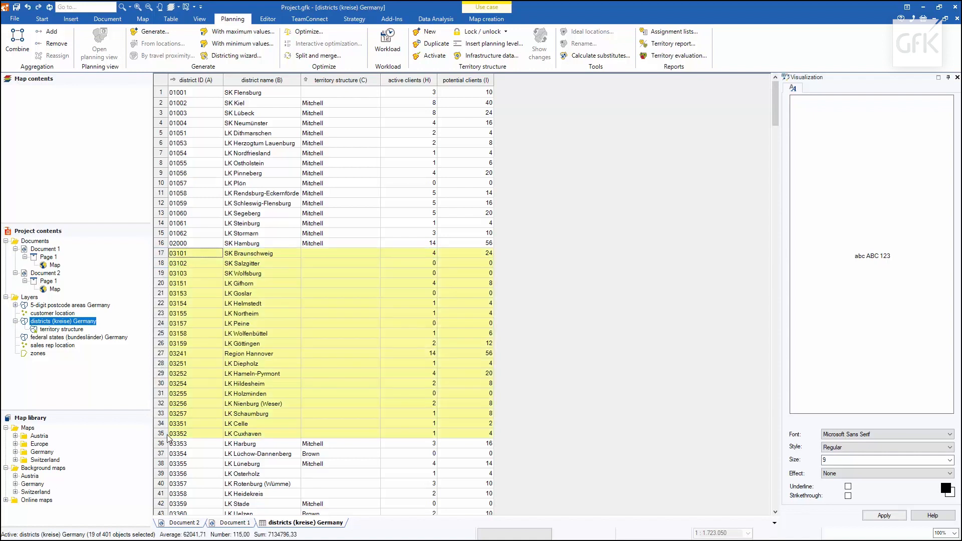
{"action": "mouse_move", "coordinate": [127, 29]}
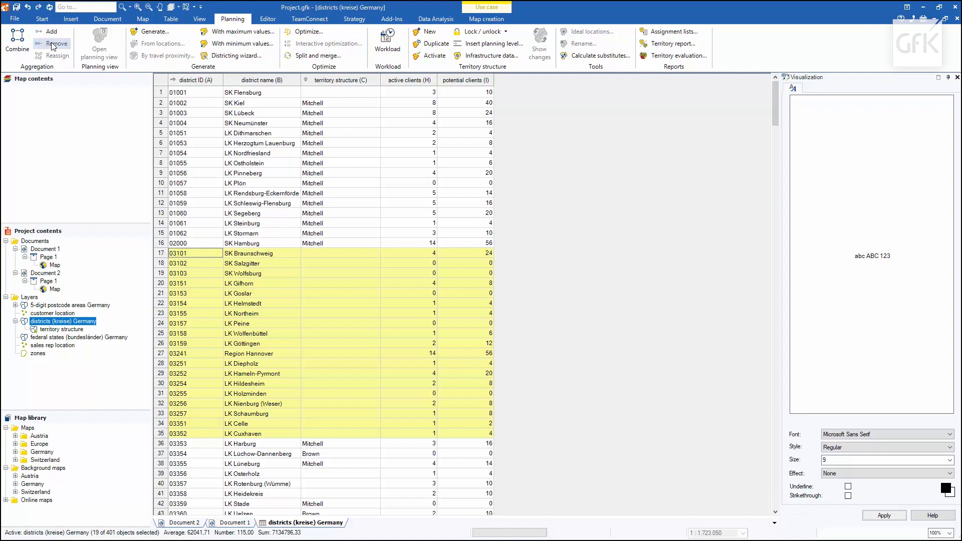
{"action": "mouse_move", "coordinate": [51, 32]}
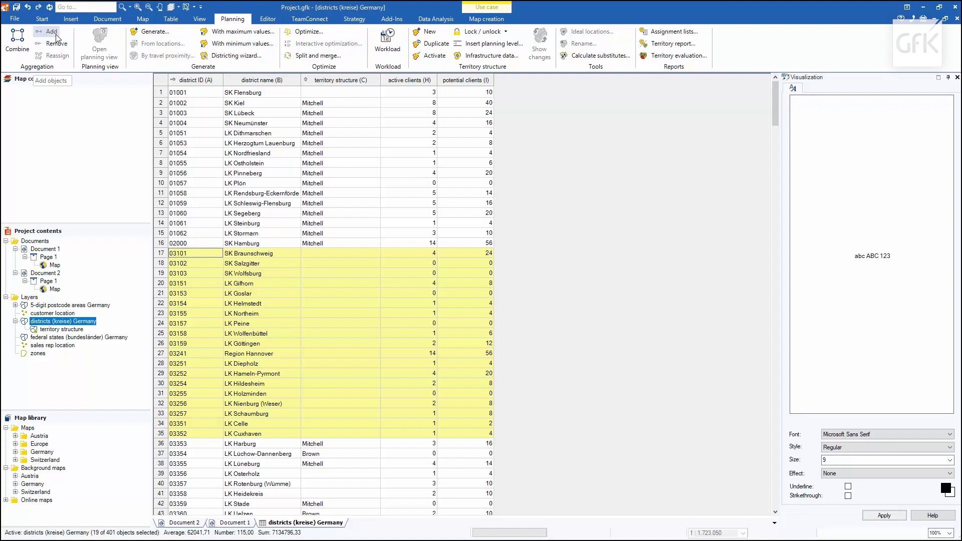
{"action": "left_click", "coordinate": [50, 31]}
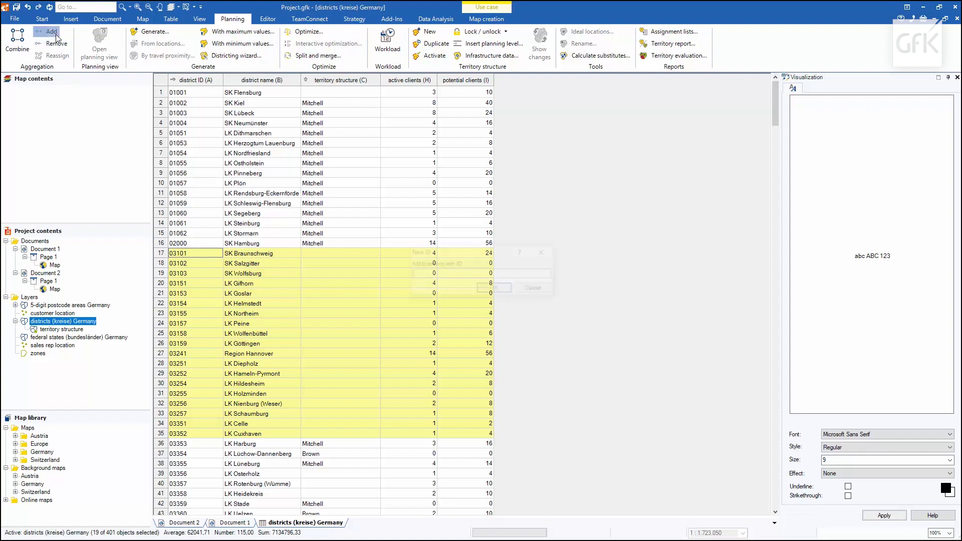
{"action": "left_click", "coordinate": [51, 31]}
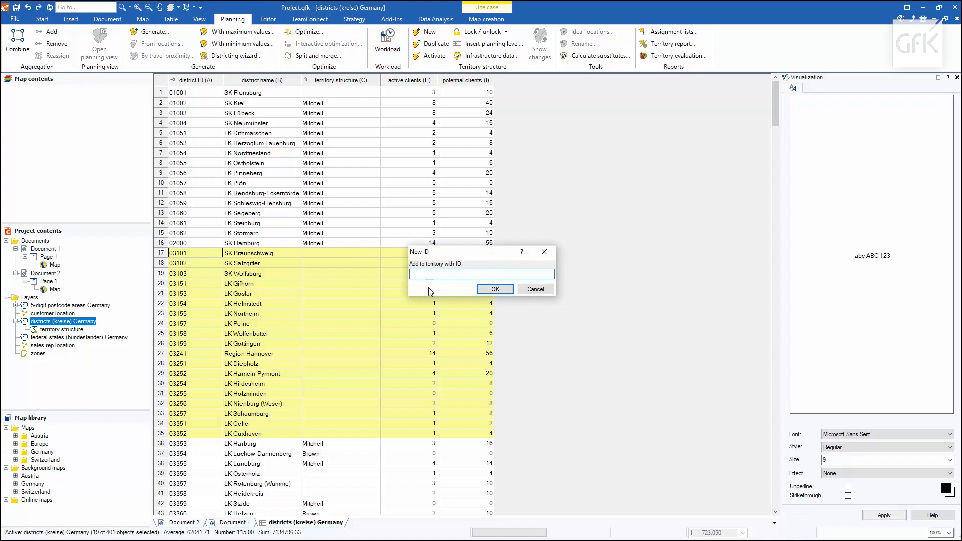
{"action": "type", "text": "Bro"}
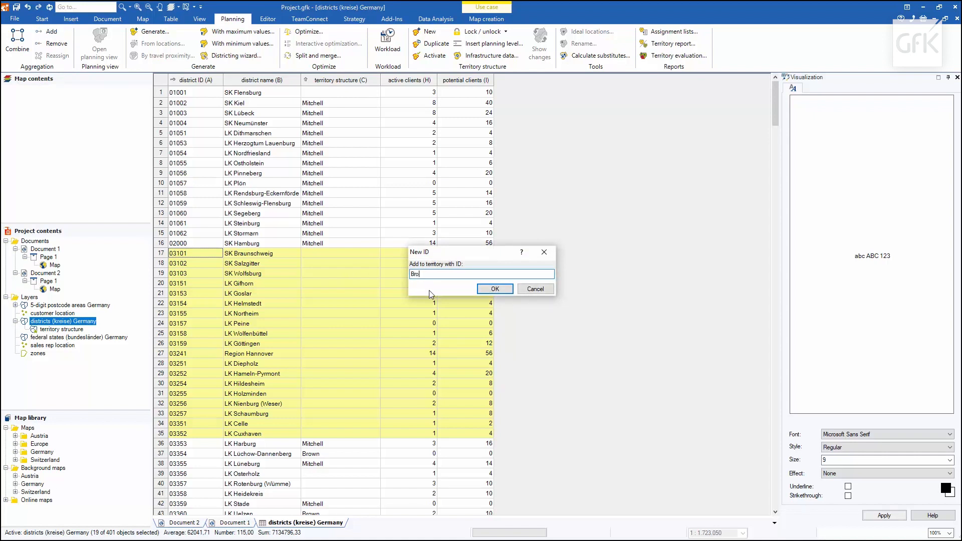
{"action": "type", "text": "wn"}
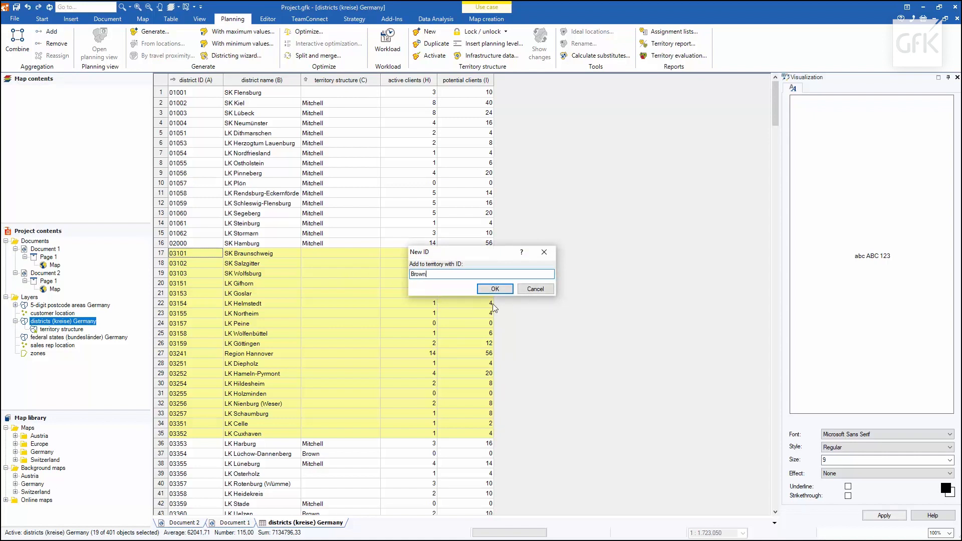
{"action": "left_click", "coordinate": [494, 288]}
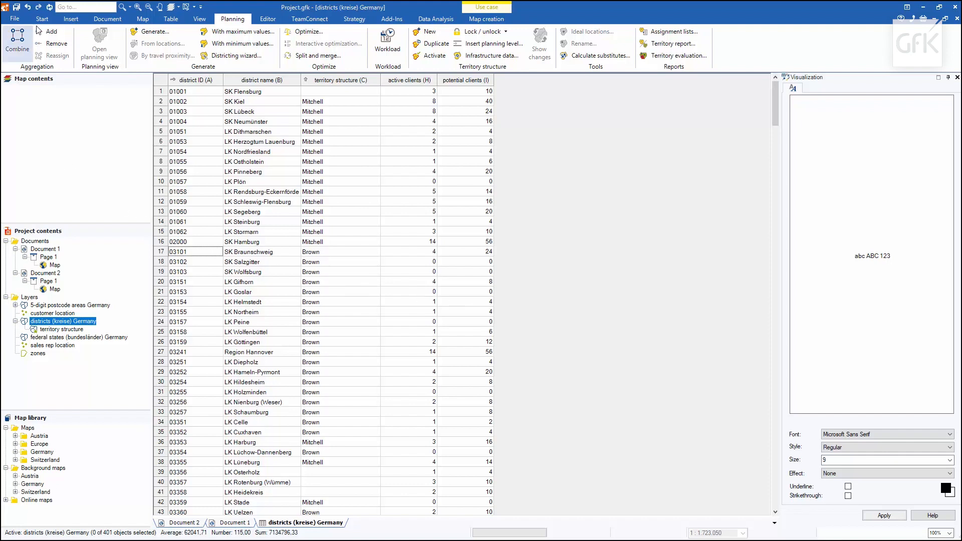
Start the import wizard with sales territories (12).xlsx as the data source.
{"action": "left_click", "coordinate": [42, 19]}
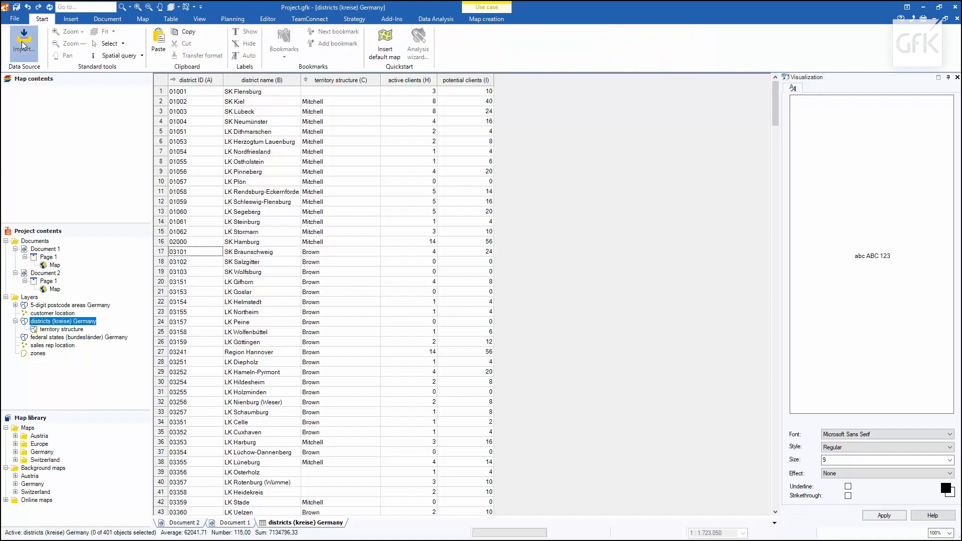
{"action": "left_click", "coordinate": [23, 43]}
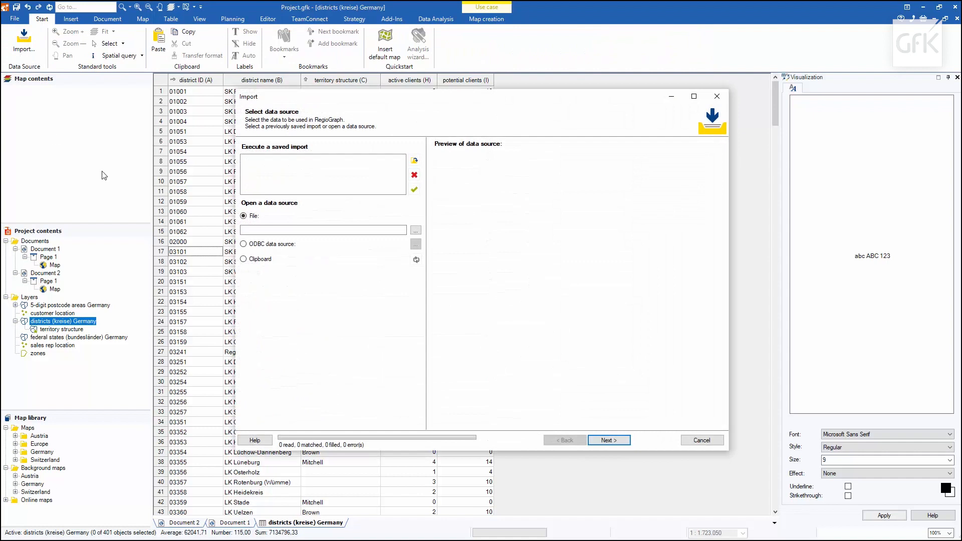
{"action": "left_click", "coordinate": [415, 230]}
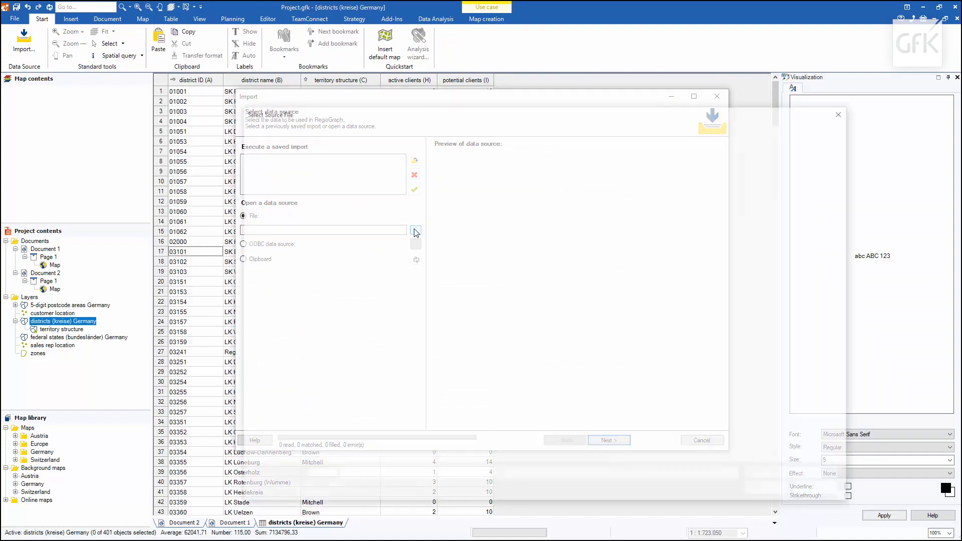
{"action": "left_click", "coordinate": [415, 230]}
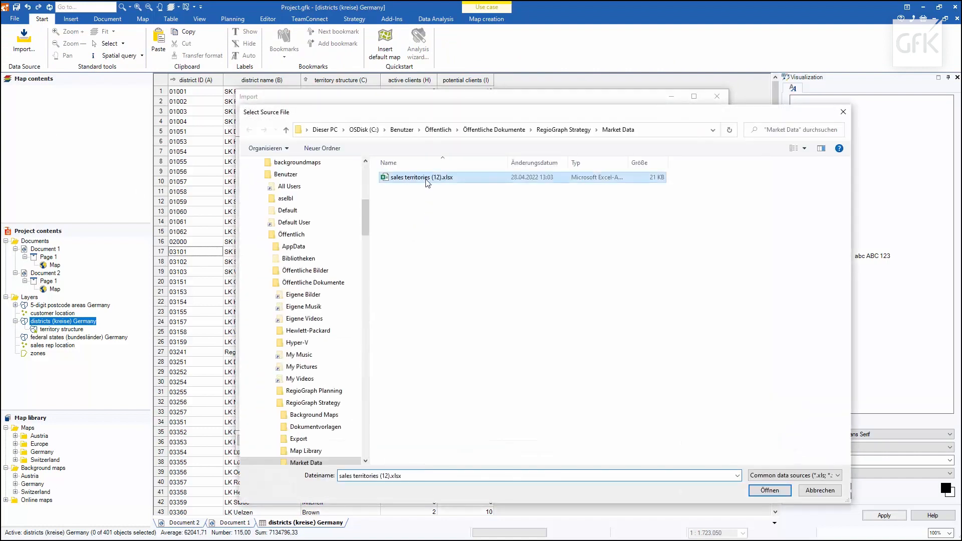
{"action": "left_click", "coordinate": [768, 490]}
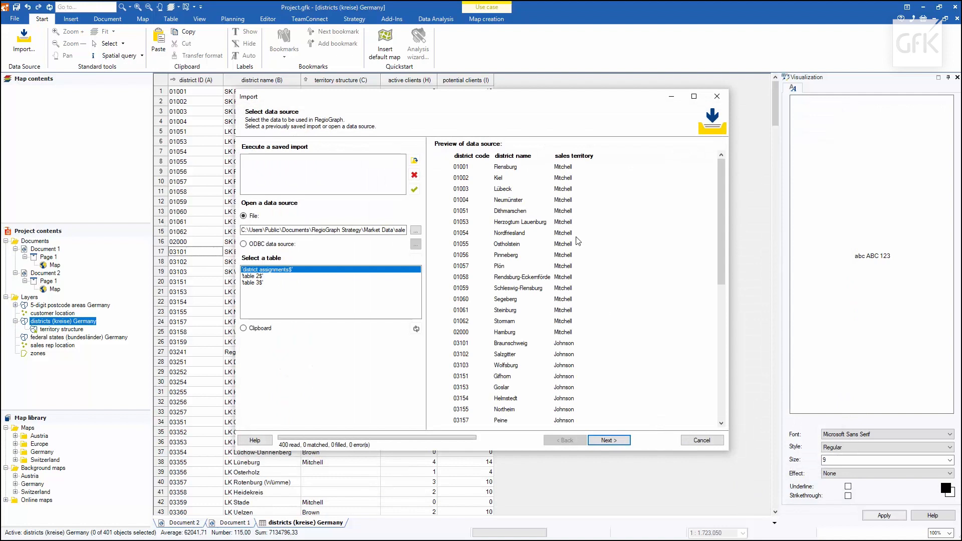
{"action": "mouse_move", "coordinate": [526, 274]}
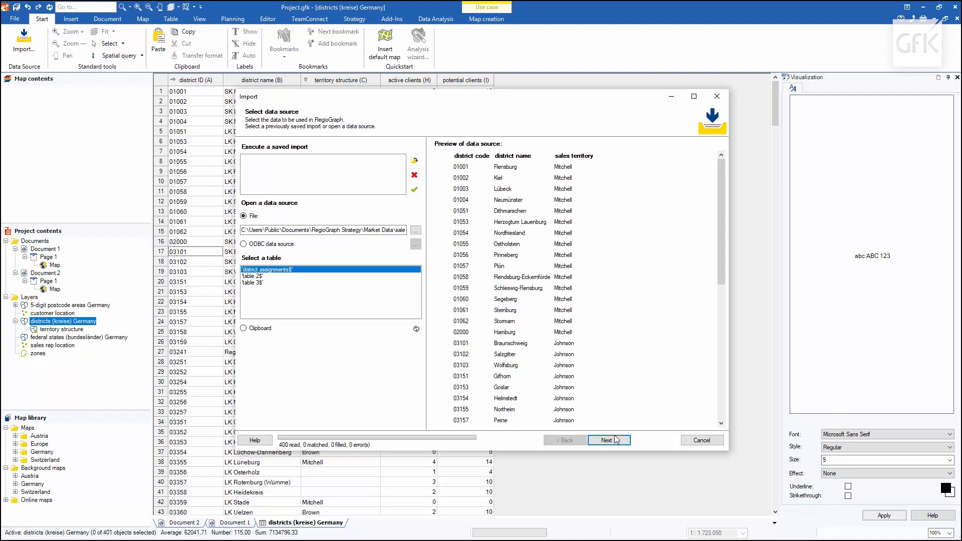
{"action": "left_click", "coordinate": [609, 440]}
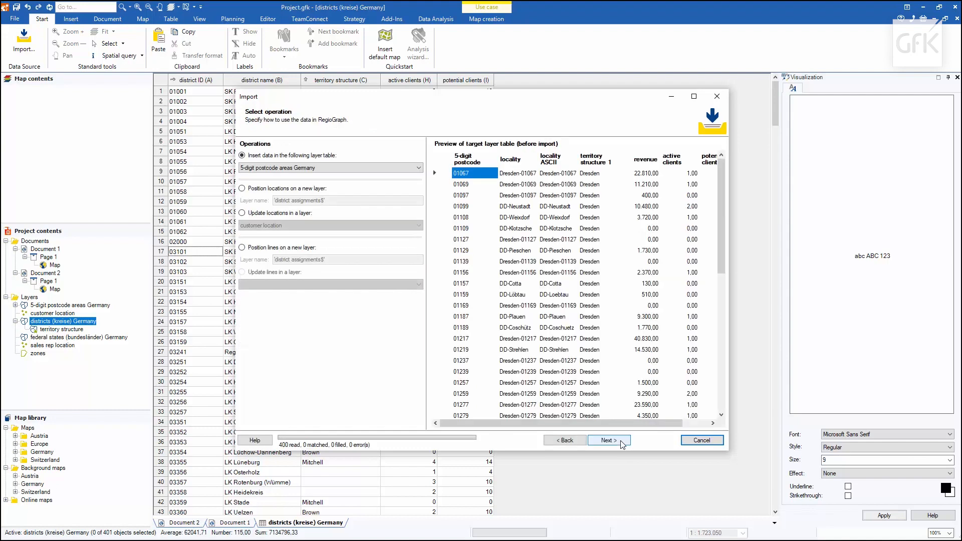
Target the districts (kreise) Germany layer, matching district ID to district code.
{"action": "left_click", "coordinate": [417, 168]}
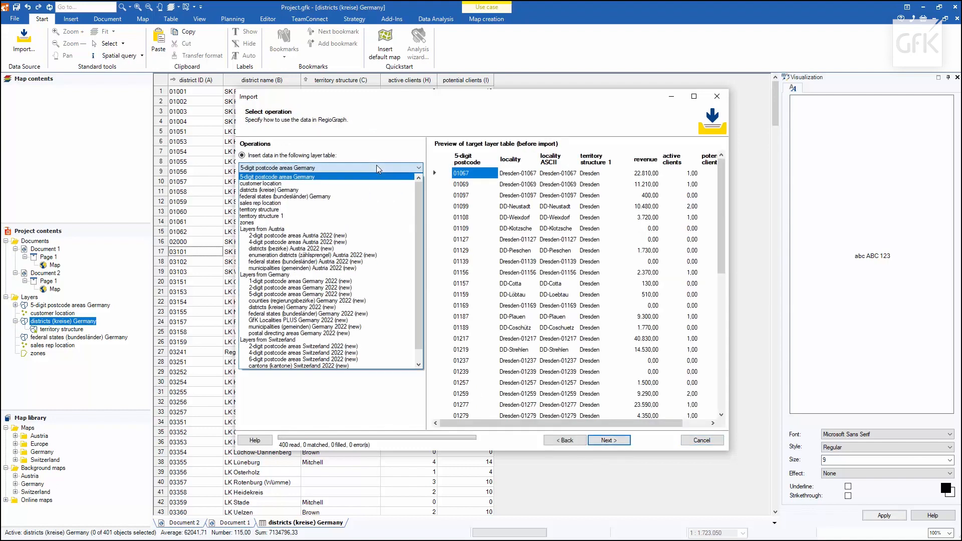
{"action": "left_click", "coordinate": [277, 190]}
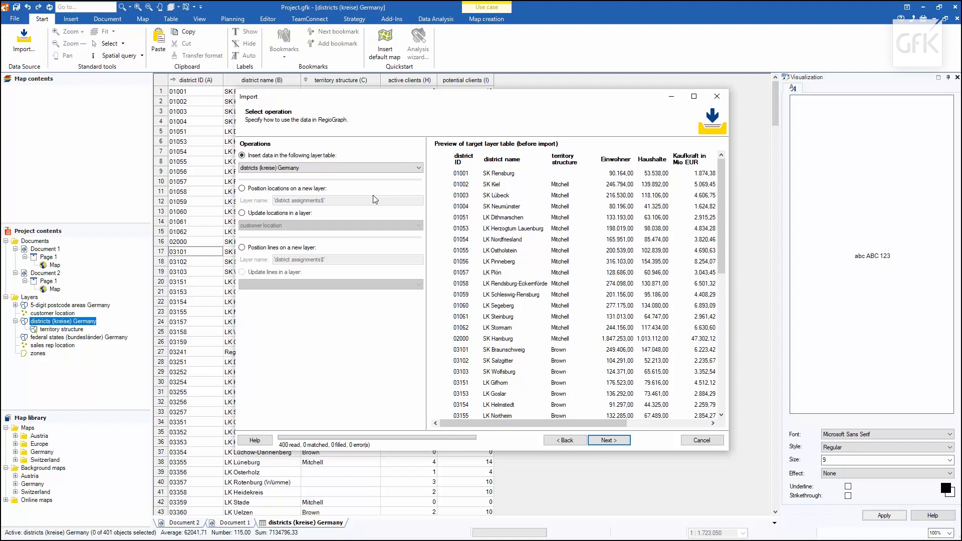
{"action": "left_click", "coordinate": [608, 440]}
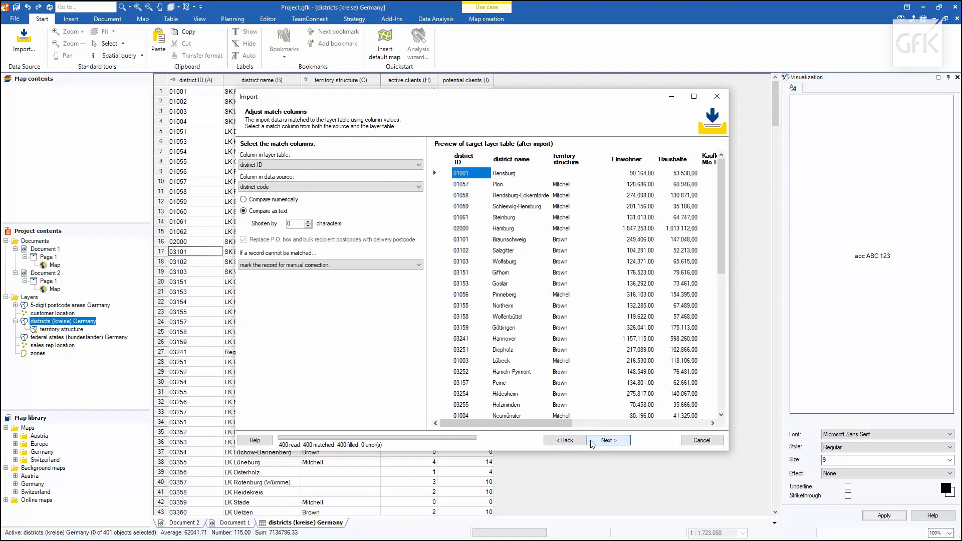
{"action": "mouse_move", "coordinate": [381, 171]}
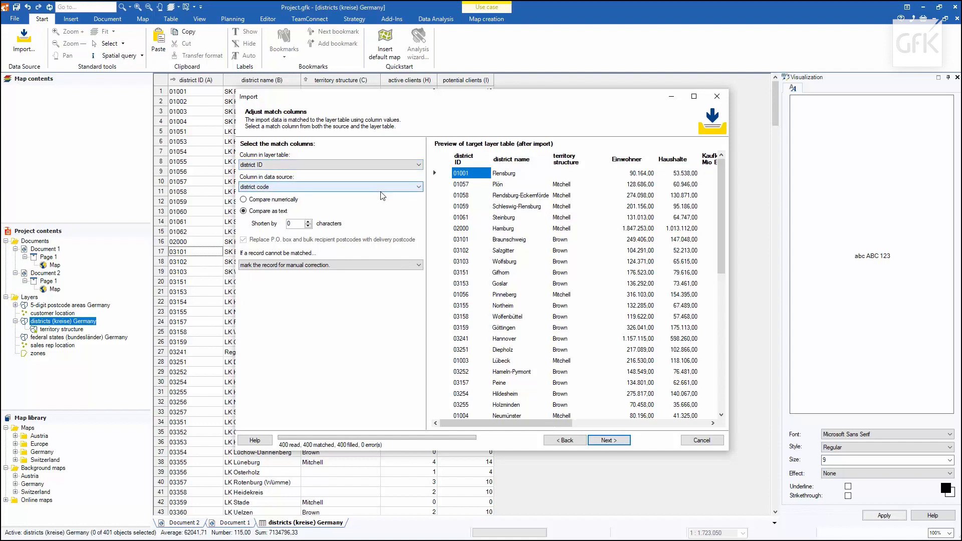
{"action": "left_click", "coordinate": [417, 186]}
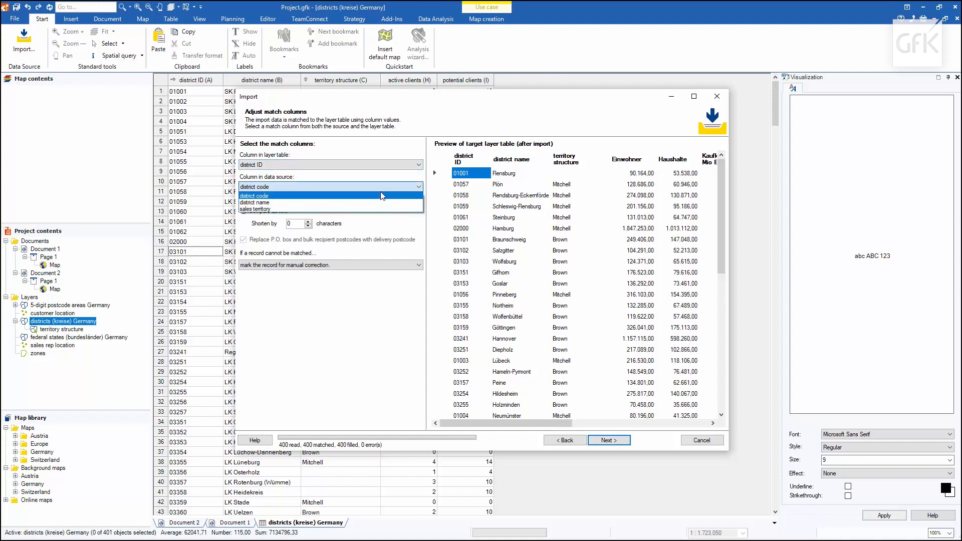
{"action": "left_click", "coordinate": [254, 195]}
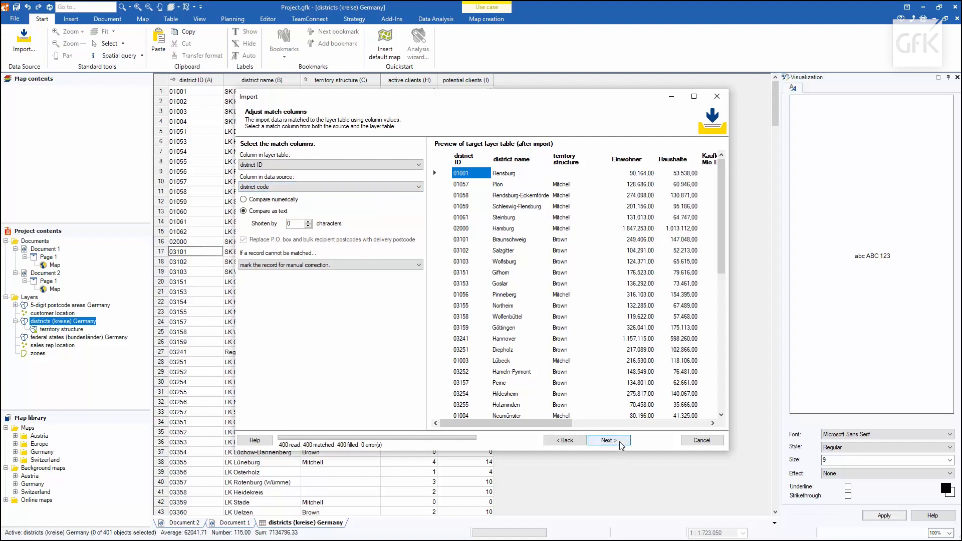
{"action": "left_click", "coordinate": [608, 440]}
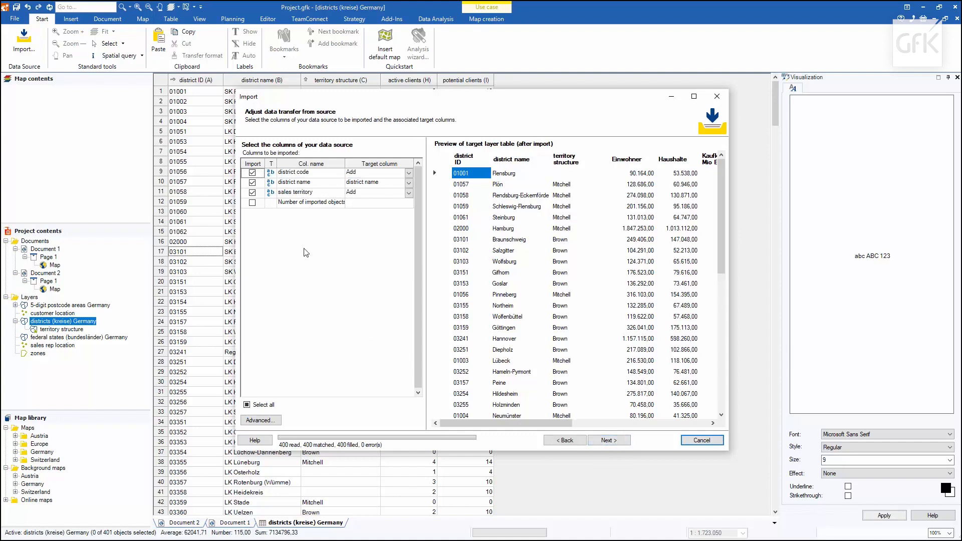
Import only the sales territory column into territory structure and run the import.
{"action": "left_click", "coordinate": [252, 172]}
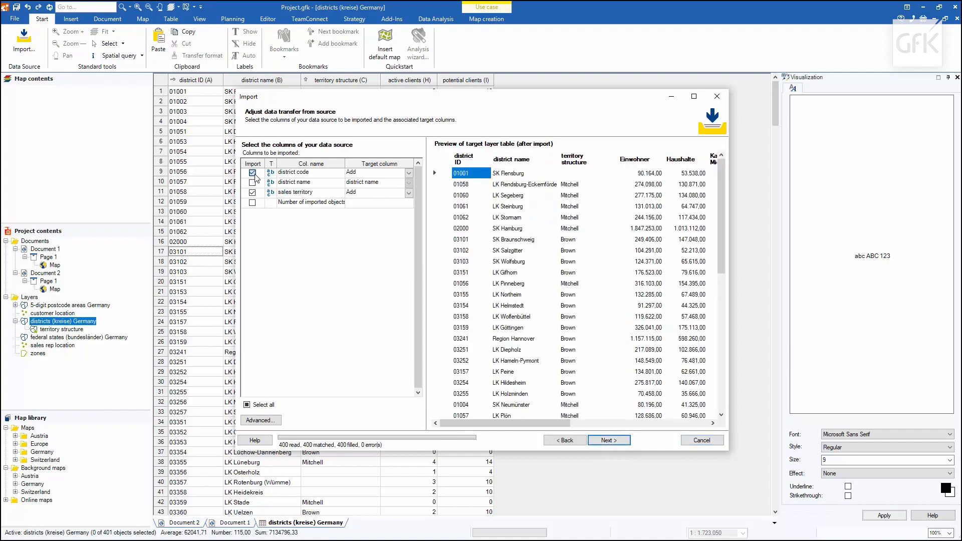
{"action": "left_click", "coordinate": [409, 193]}
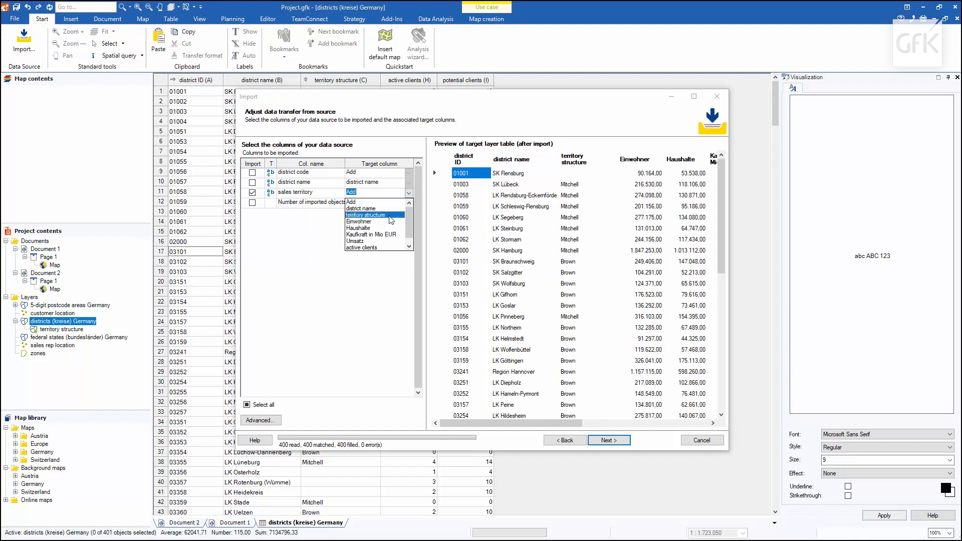
{"action": "left_click", "coordinate": [367, 215]}
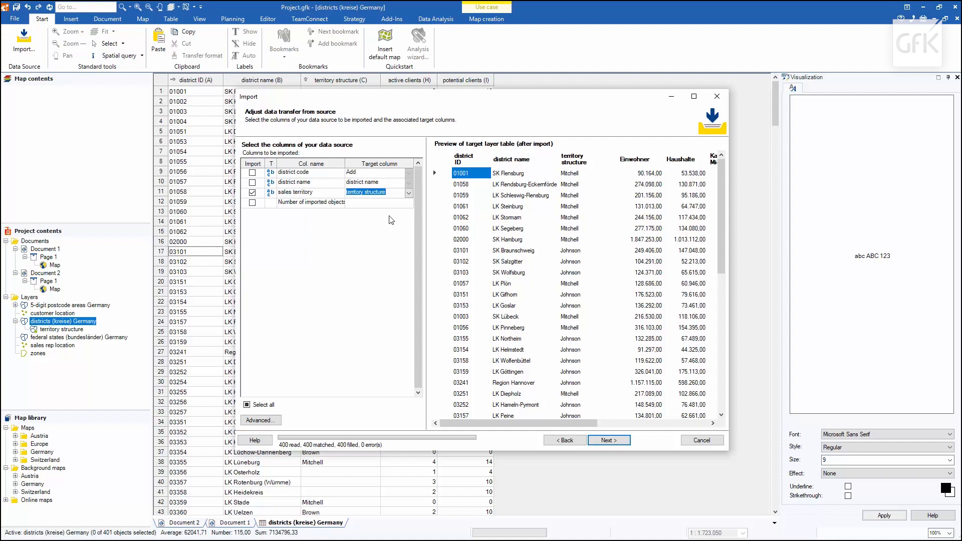
{"action": "mouse_move", "coordinate": [371, 286]}
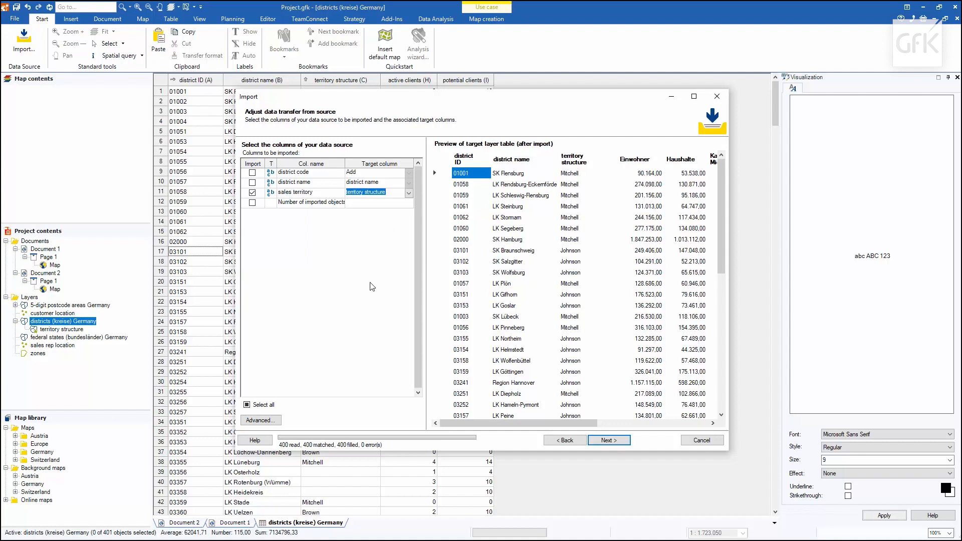
{"action": "mouse_move", "coordinate": [636, 442]}
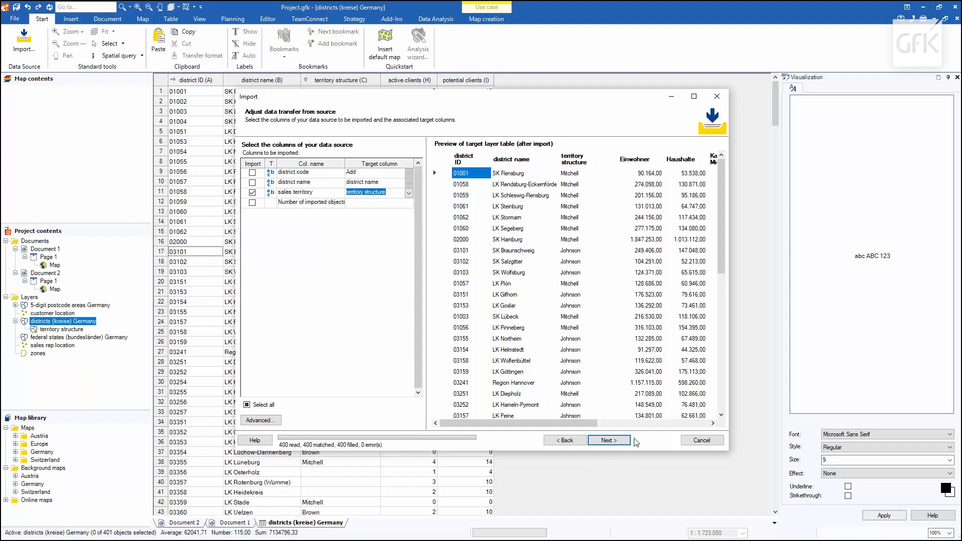
{"action": "left_click", "coordinate": [608, 440]}
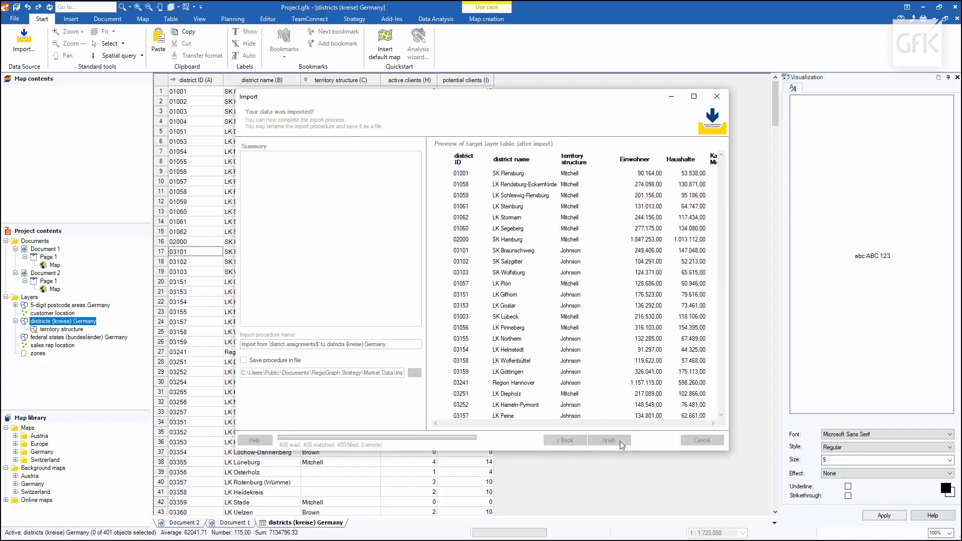
Close the import, select the territory structure column and return to Document 1's map.
{"action": "left_click", "coordinate": [608, 440]}
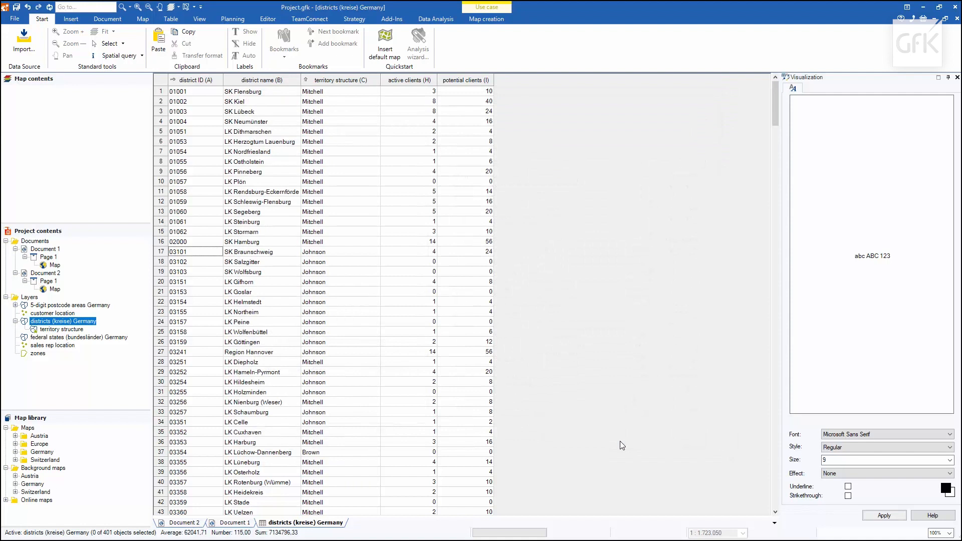
{"action": "mouse_move", "coordinate": [458, 334]}
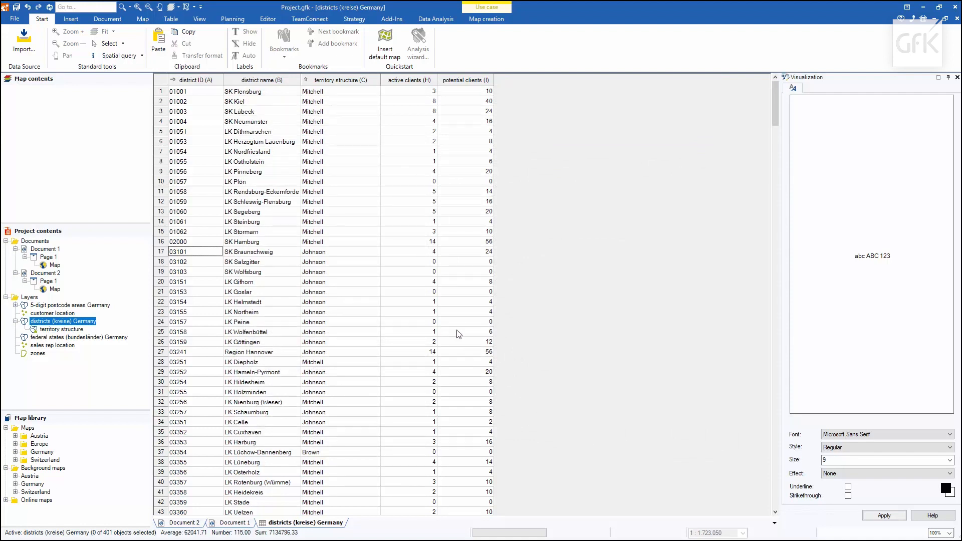
{"action": "left_click", "coordinate": [339, 80]}
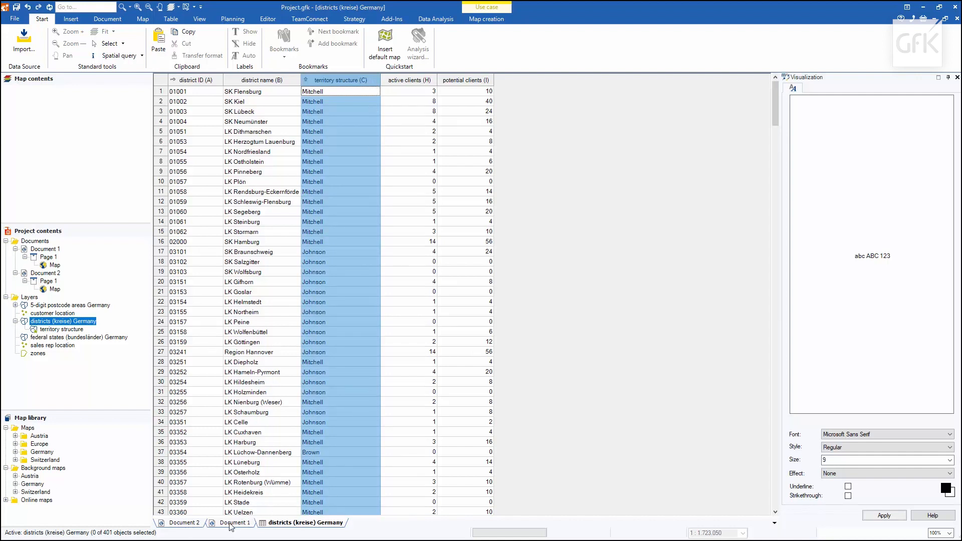
{"action": "left_click", "coordinate": [233, 523]}
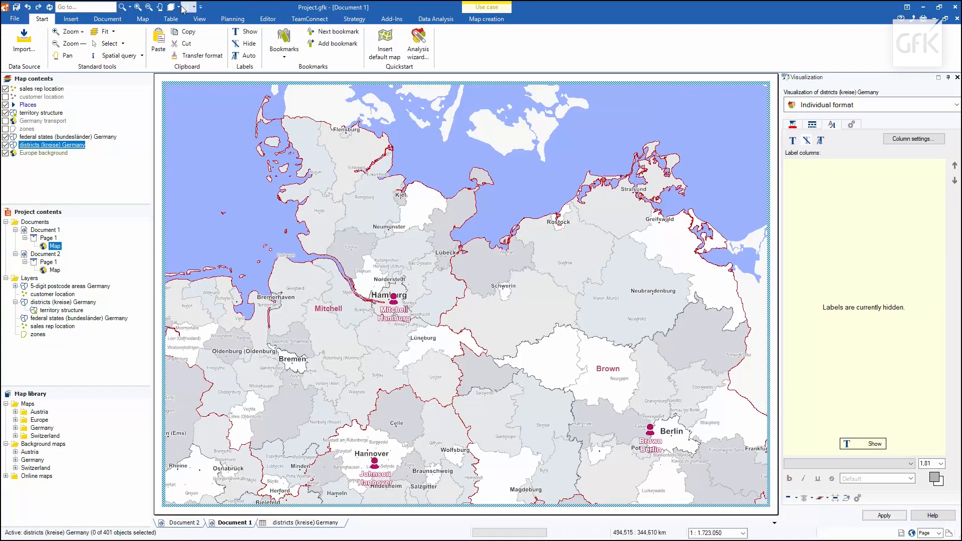
Fit the whole Germany map and apply distributed fill colours to the territory structure layer.
{"action": "left_click", "coordinate": [112, 31]}
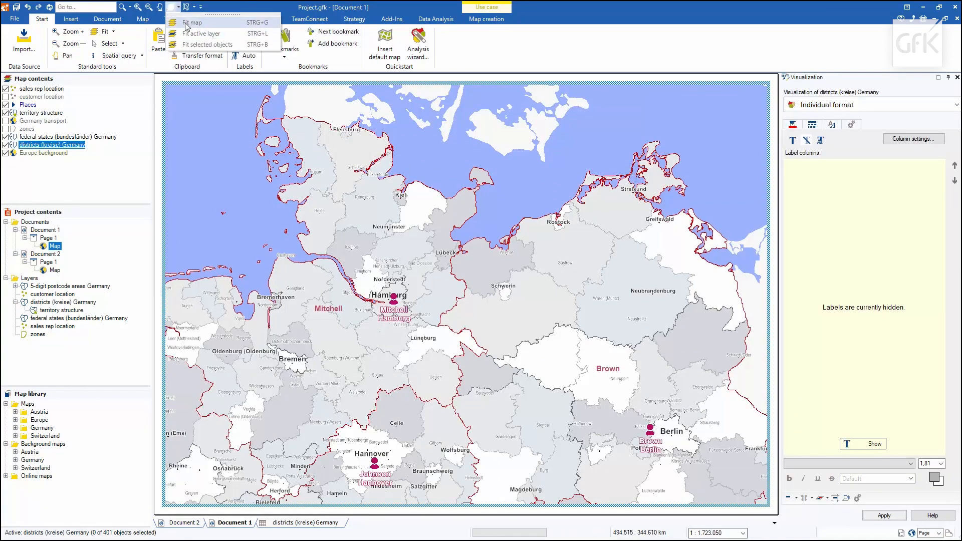
{"action": "left_click", "coordinate": [192, 22]}
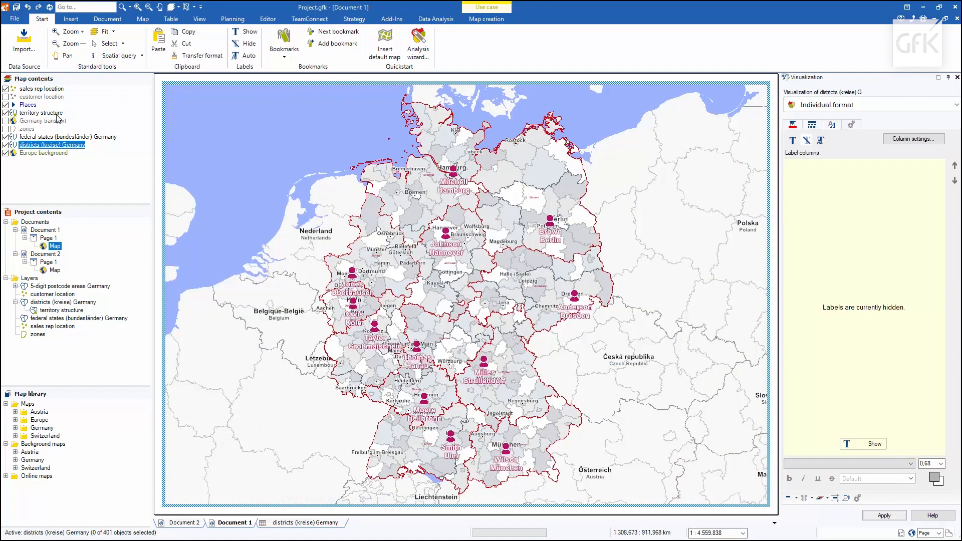
{"action": "left_click", "coordinate": [43, 112]}
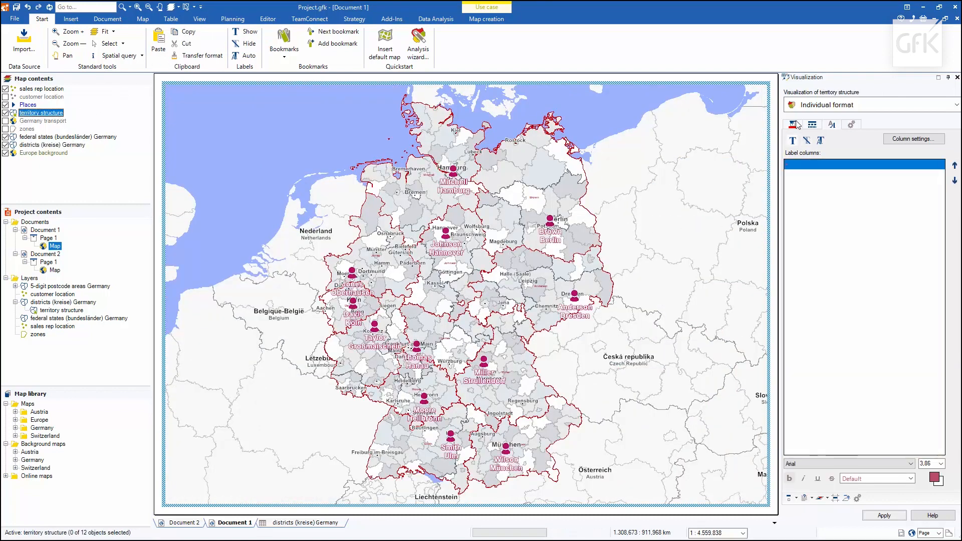
{"action": "left_click", "coordinate": [791, 124]}
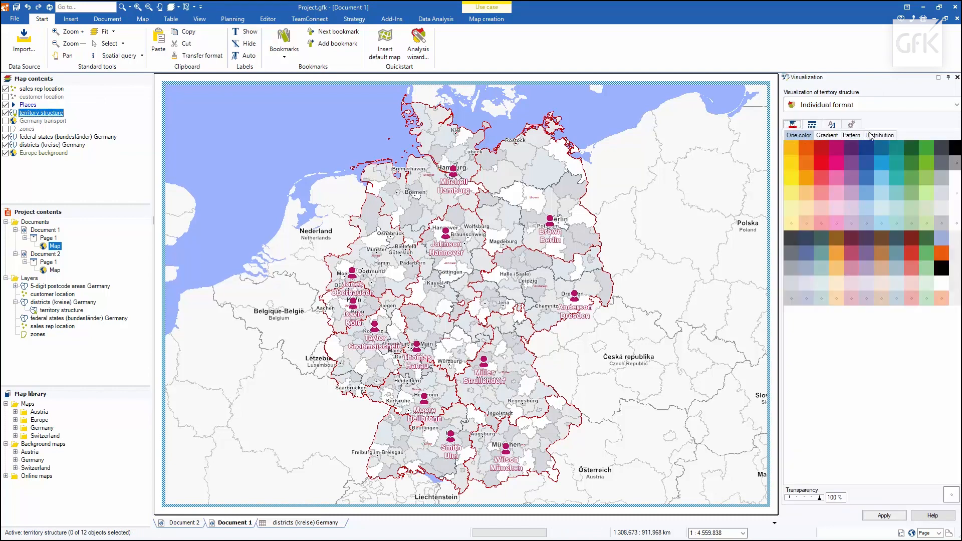
{"action": "left_click", "coordinate": [879, 135]}
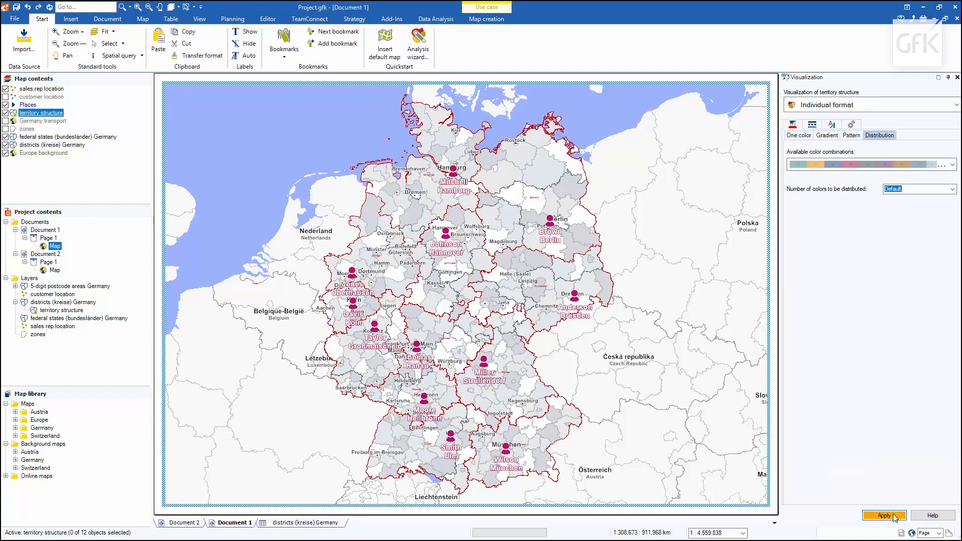
{"action": "left_click", "coordinate": [884, 515]}
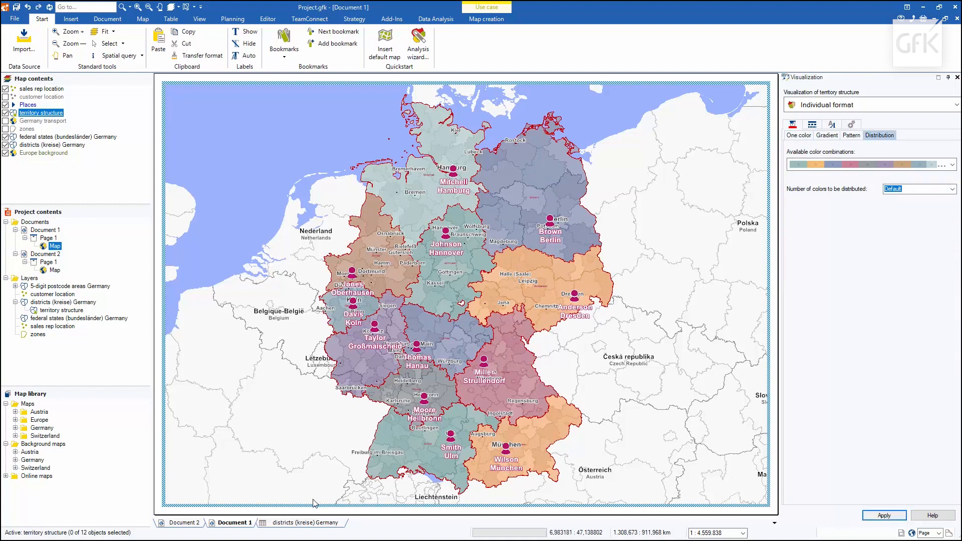
{"action": "left_click", "coordinate": [54, 270]}
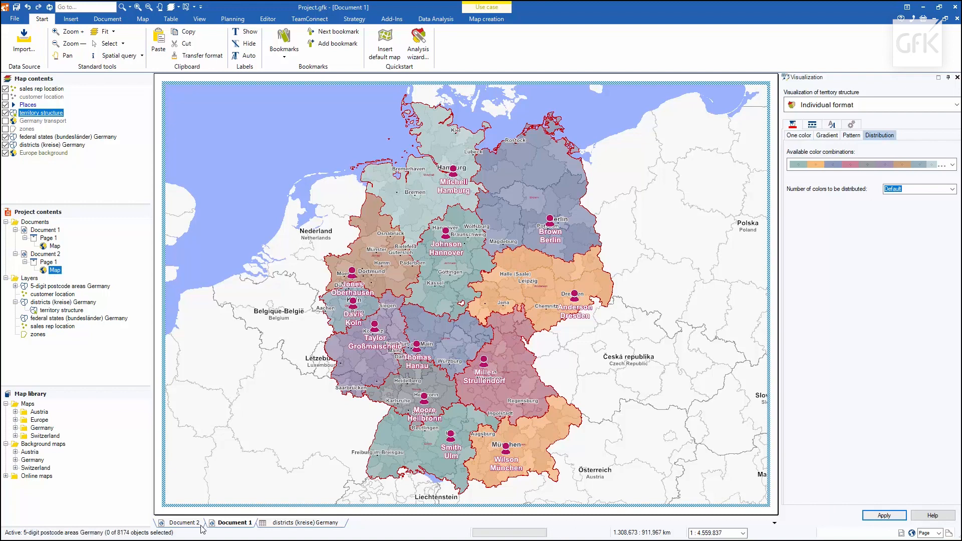
Switch to Document 2's postcode-area map and show the Planning ribbon.
{"action": "left_click", "coordinate": [181, 522]}
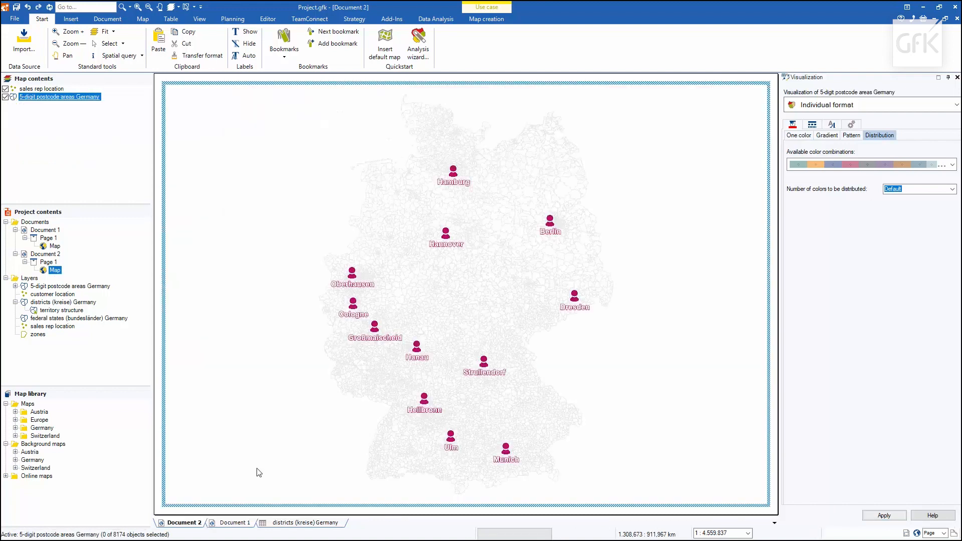
{"action": "mouse_move", "coordinate": [306, 258]}
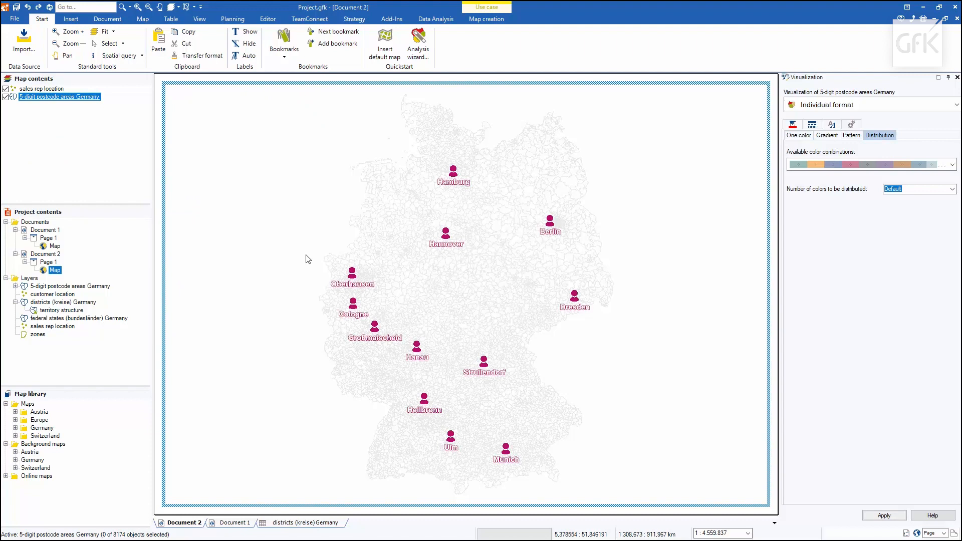
{"action": "left_click", "coordinate": [232, 19]}
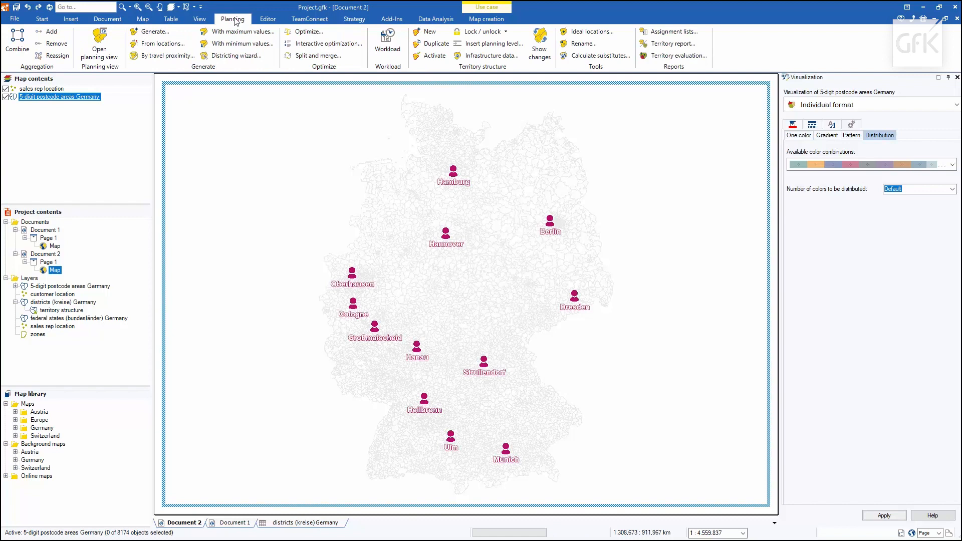
{"action": "mouse_move", "coordinate": [155, 31]}
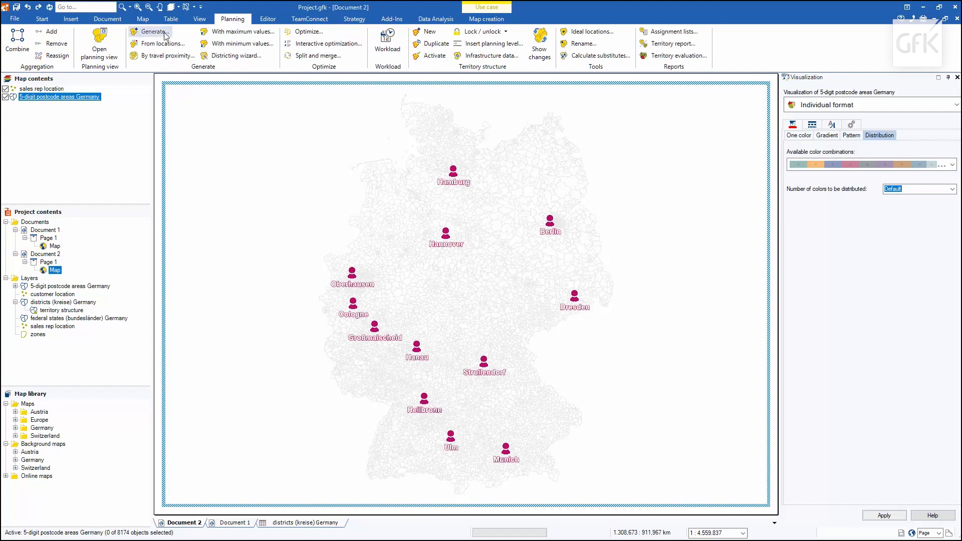
Begin territory generation from the sales rep locations, balanced on active and potential clients.
{"action": "left_click", "coordinate": [152, 31]}
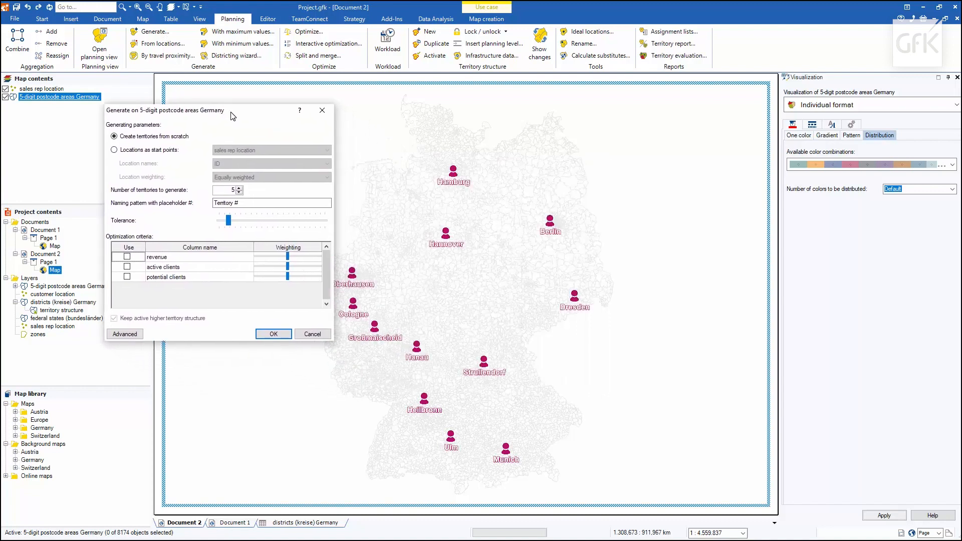
{"action": "mouse_move", "coordinate": [165, 150]}
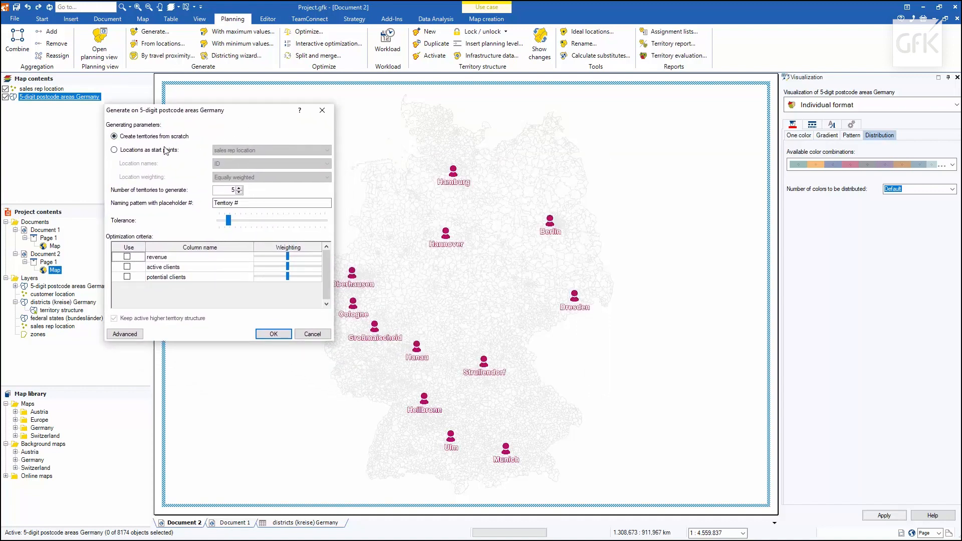
{"action": "left_click", "coordinate": [114, 150]}
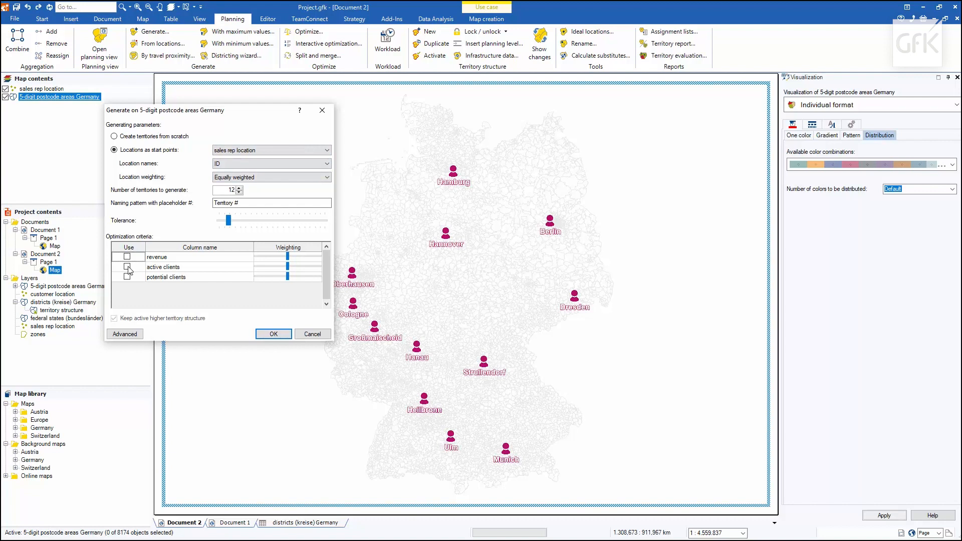
{"action": "left_click", "coordinate": [128, 266]}
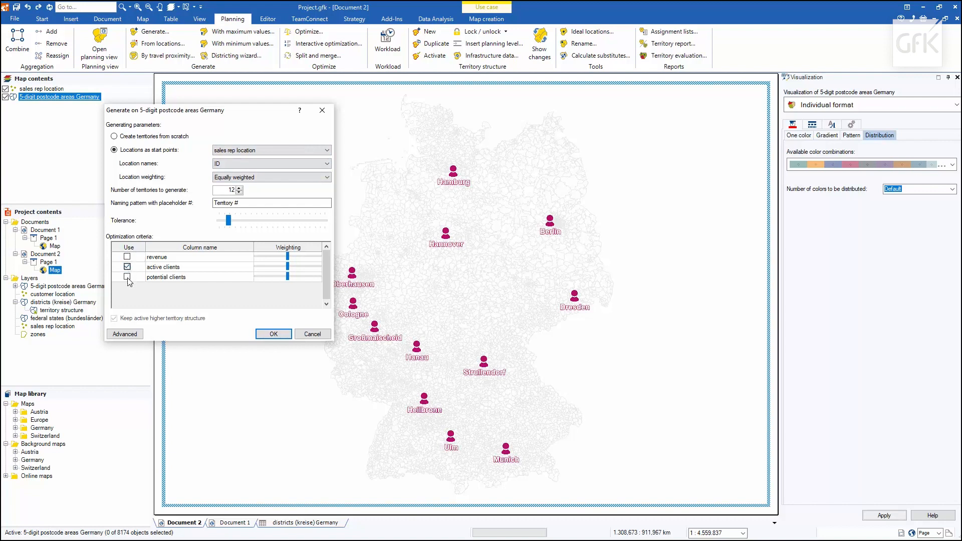
{"action": "left_click", "coordinate": [127, 276]}
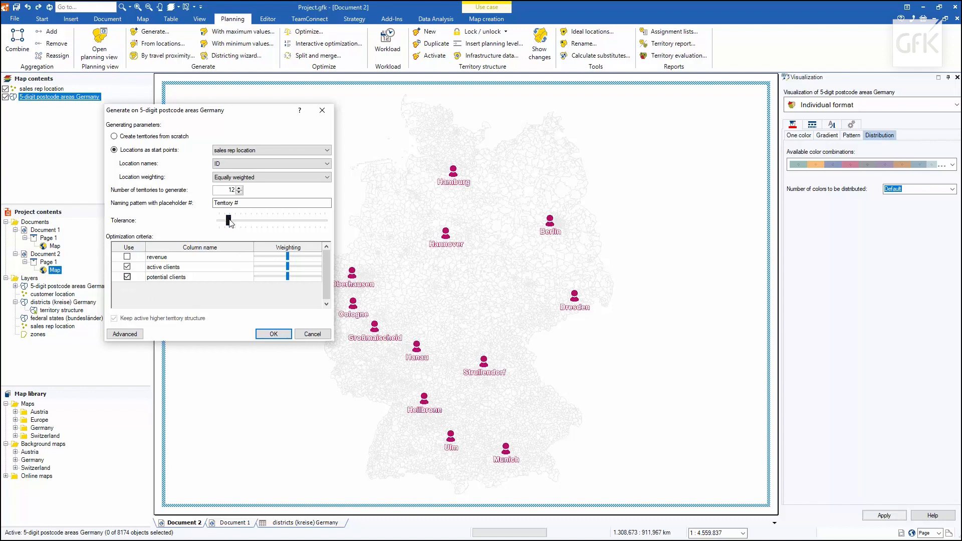
Adjust the balance tolerance, keep infrastructure data in the advanced options, and run the generation.
{"action": "left_click_drag", "start_coordinate": [228, 220], "coordinate": [261, 221]}
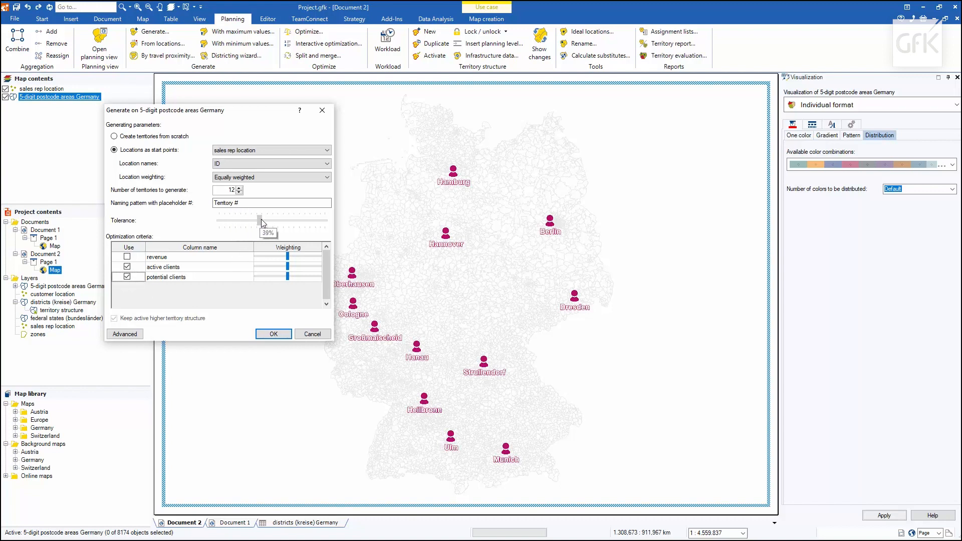
{"action": "left_click_drag", "start_coordinate": [259, 217], "coordinate": [234, 218]}
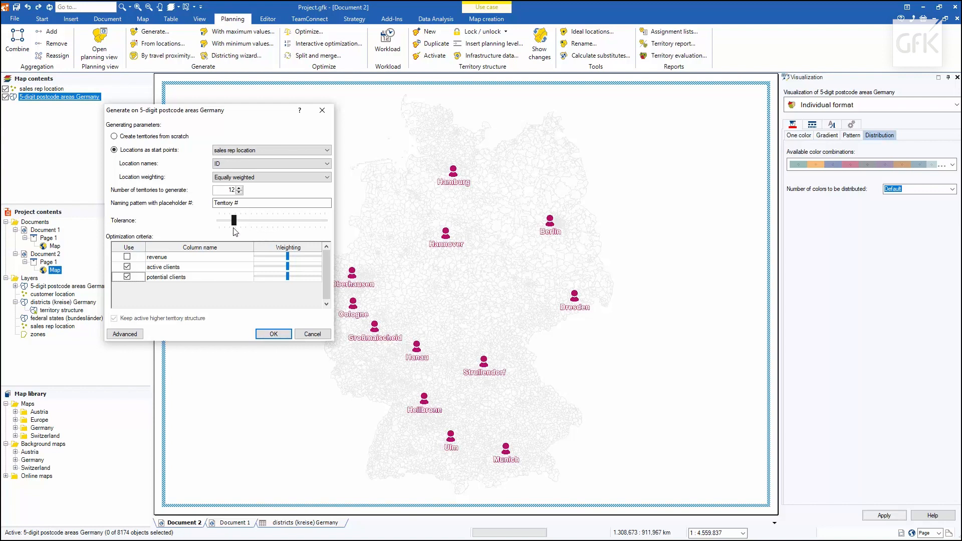
{"action": "left_click", "coordinate": [124, 333]}
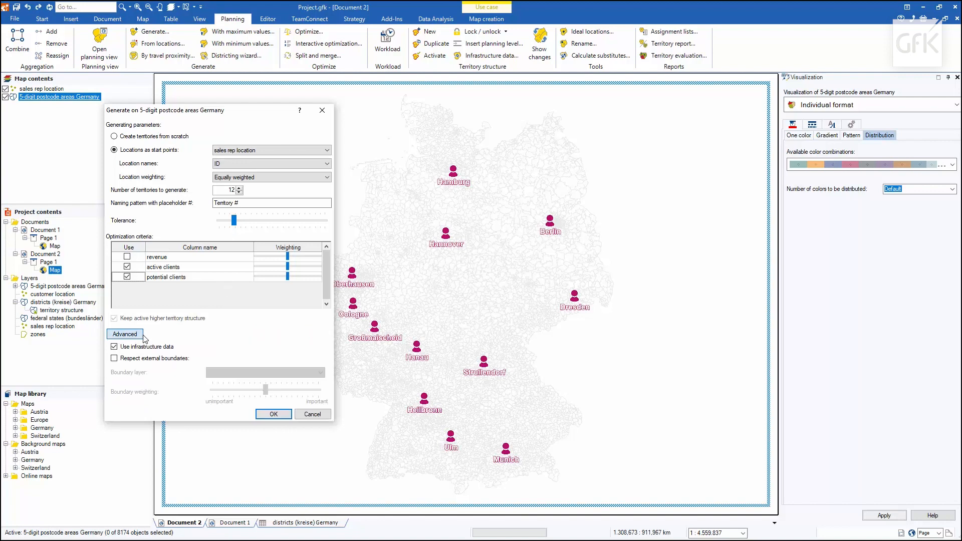
{"action": "left_click", "coordinate": [113, 346]}
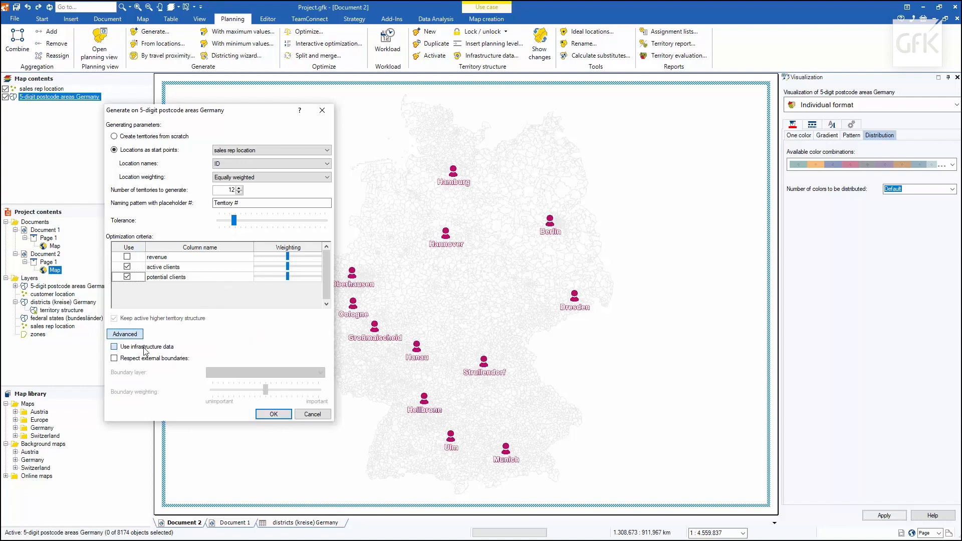
{"action": "left_click", "coordinate": [113, 347]}
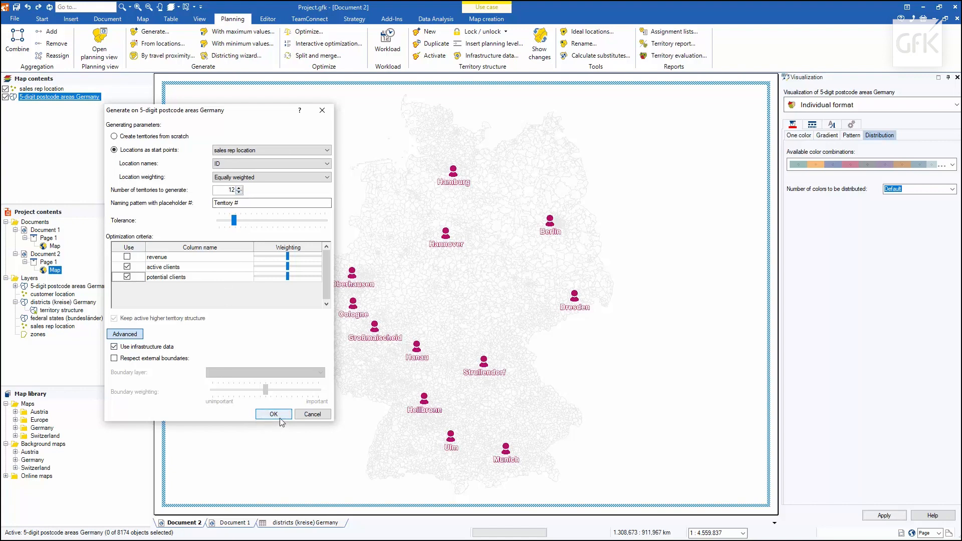
{"action": "left_click", "coordinate": [272, 413]}
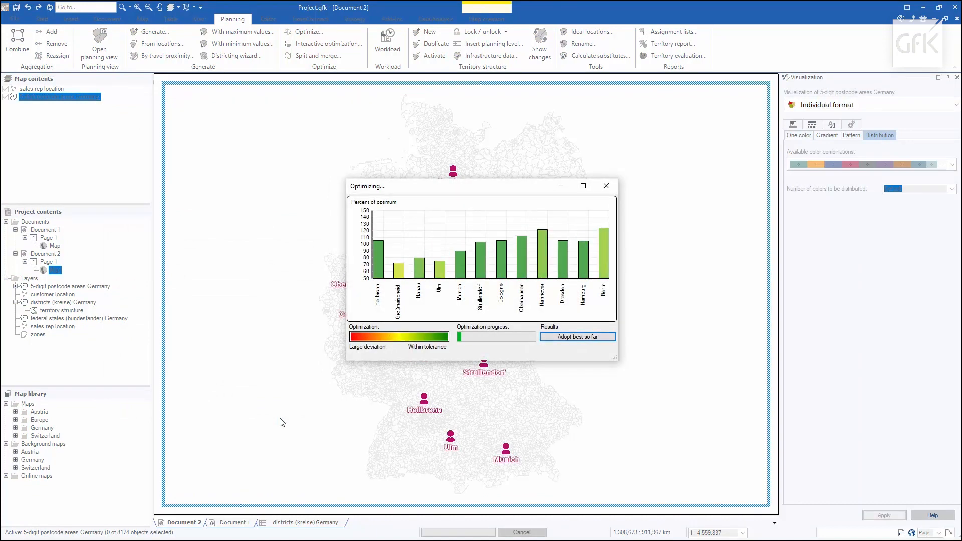
Let the optimization finish so territory structure 1 appears on the map.
{"action": "left_click", "coordinate": [578, 337]}
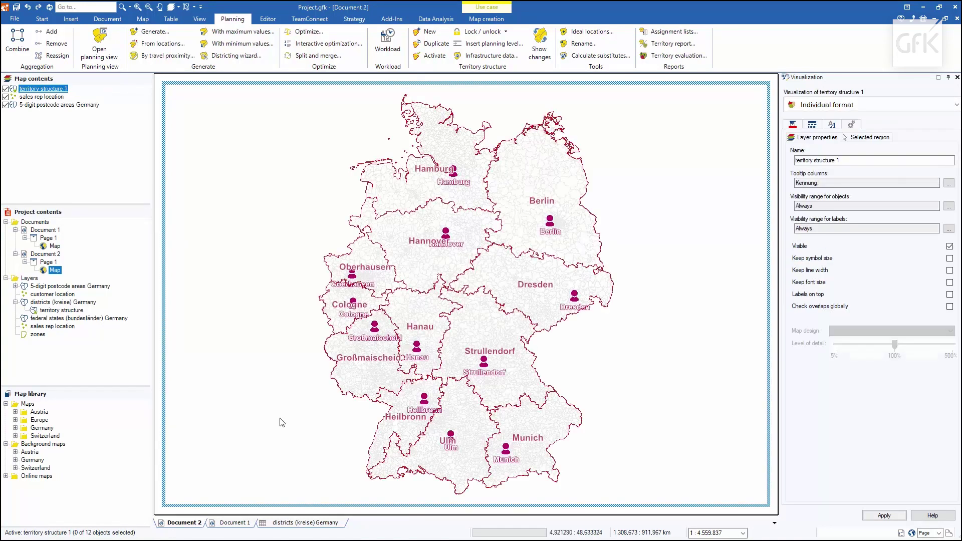
{"action": "mouse_move", "coordinate": [751, 157]}
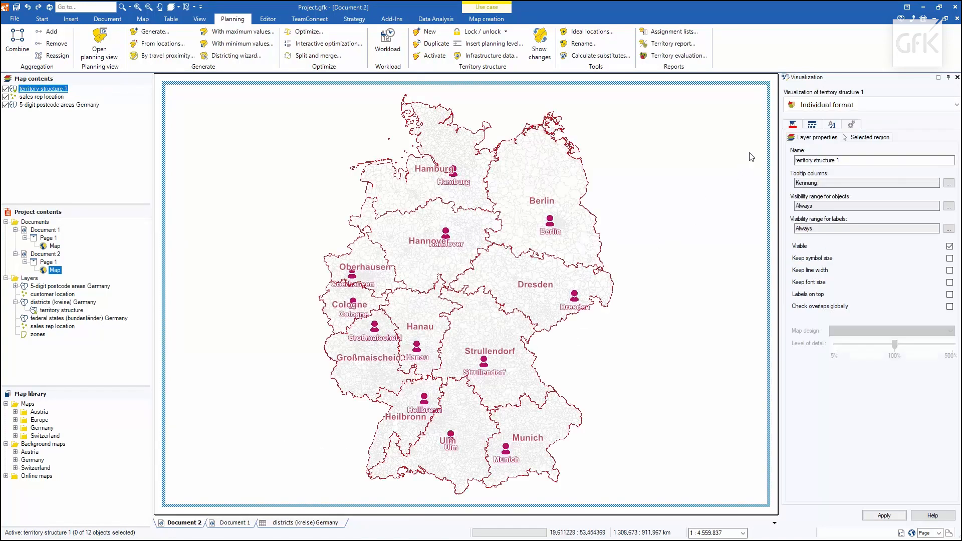
Add active and potential client counts to the territory labels and apply them.
{"action": "left_click", "coordinate": [831, 124]}
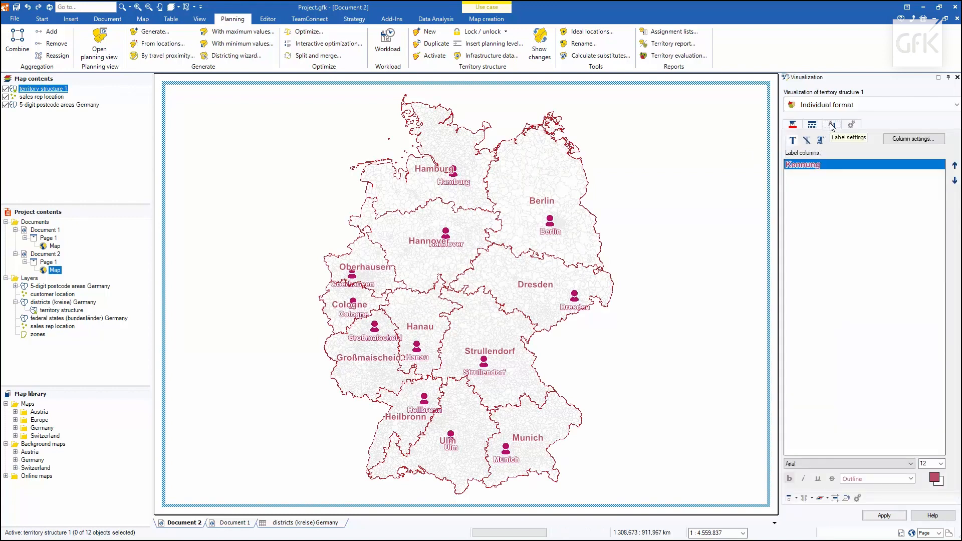
{"action": "mouse_move", "coordinate": [913, 139]}
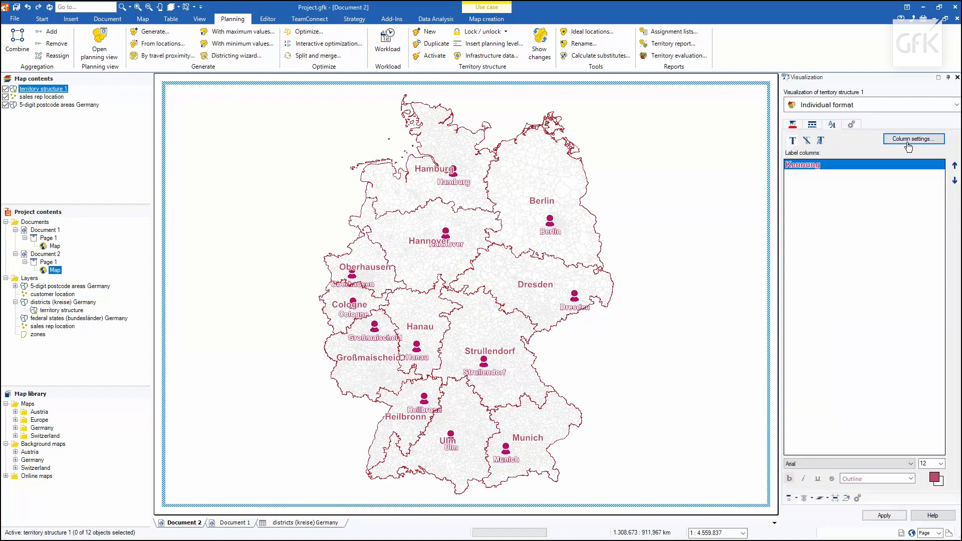
{"action": "left_click", "coordinate": [911, 139]}
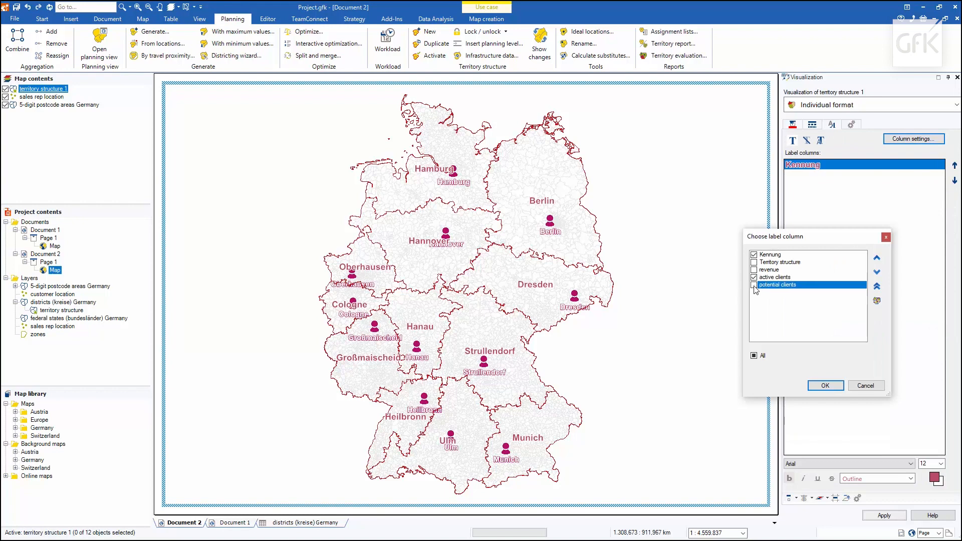
{"action": "left_click", "coordinate": [753, 285]}
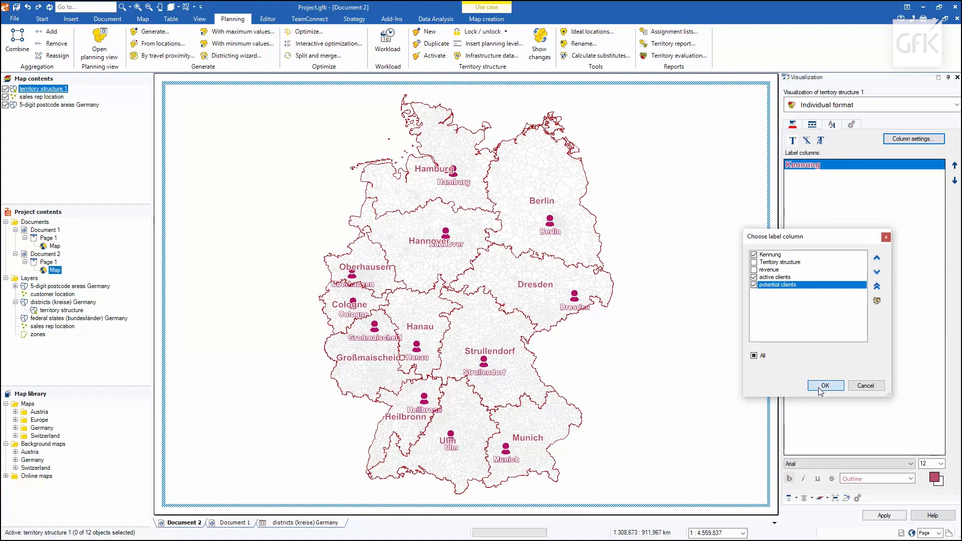
{"action": "left_click", "coordinate": [824, 385]}
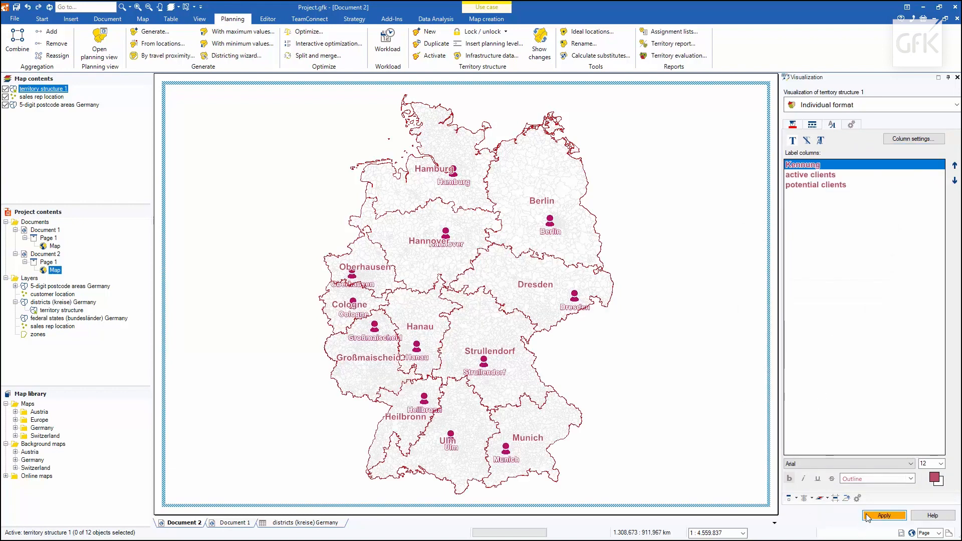
{"action": "left_click", "coordinate": [884, 515]}
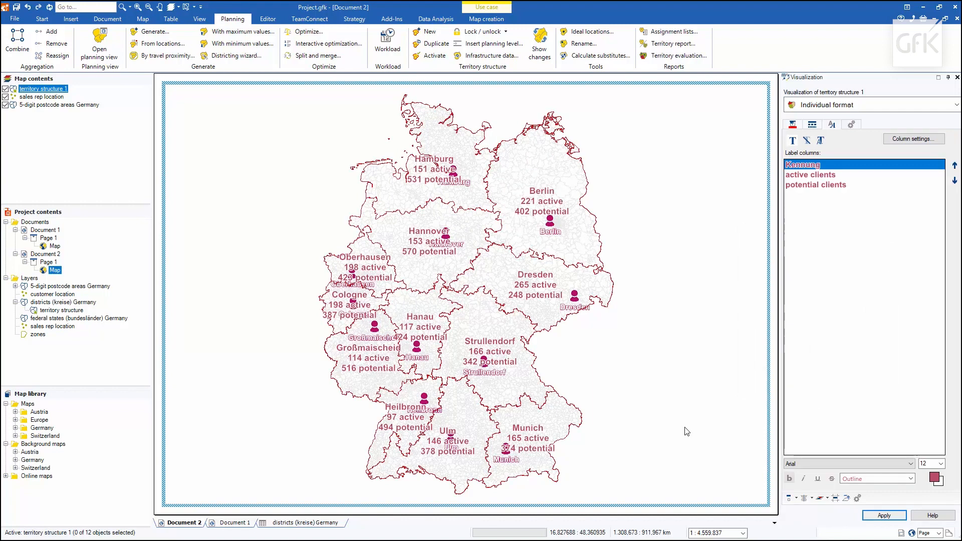